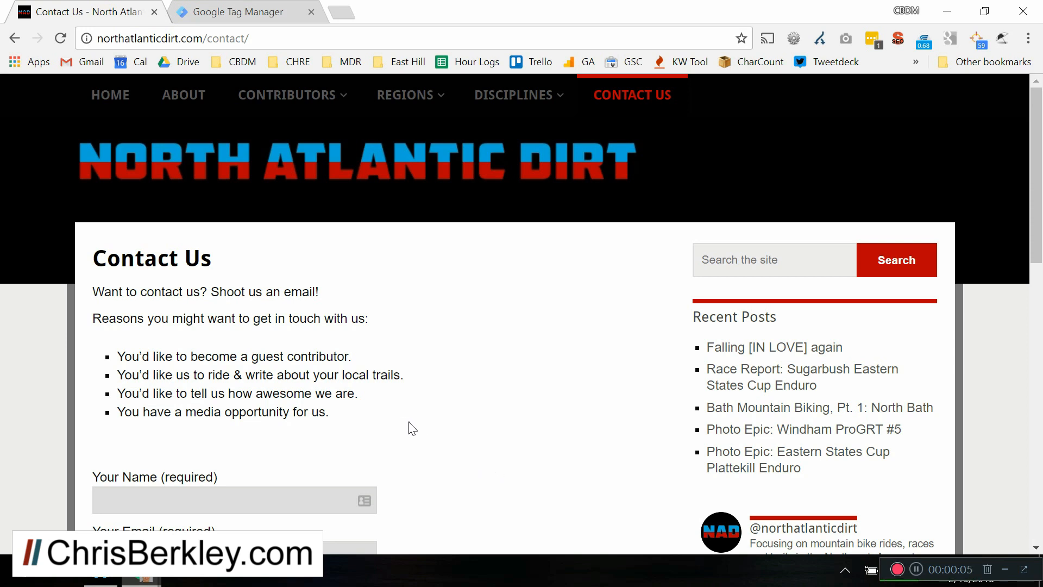
{"action": "mouse_move", "coordinate": [280, 280]}
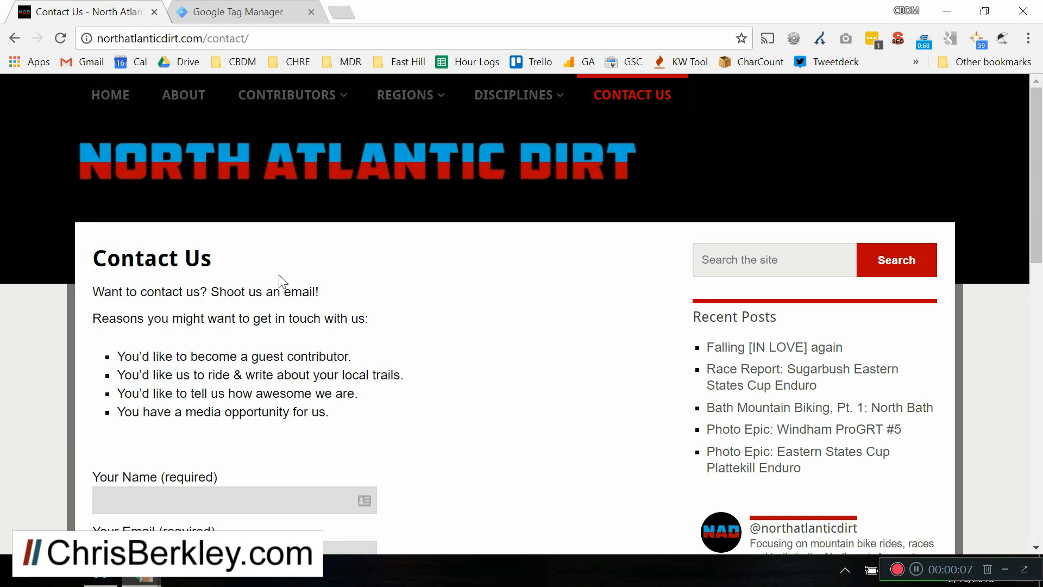
{"action": "mouse_move", "coordinate": [208, 244]}
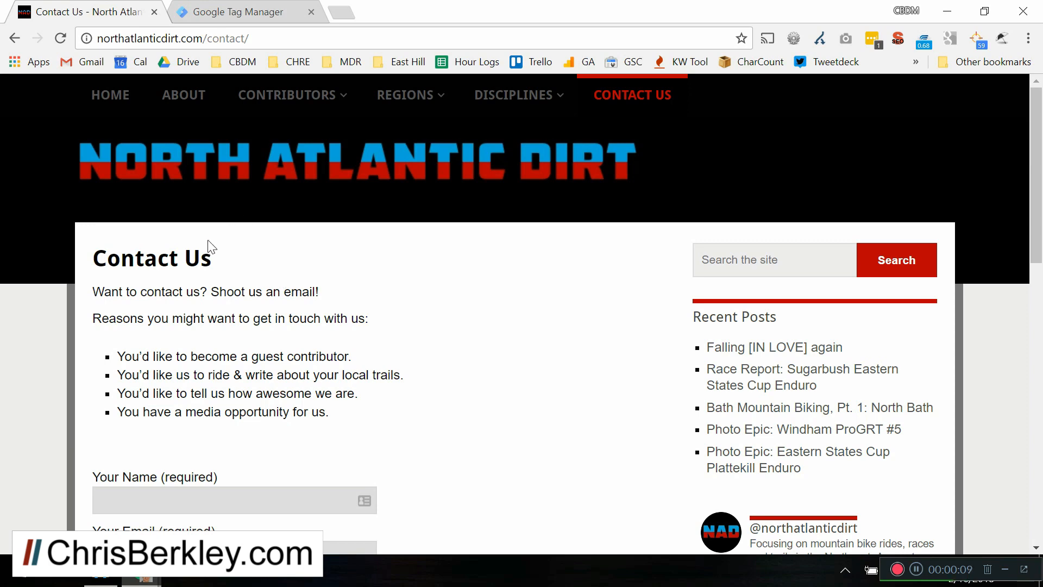
- Create a new tag in Google Tag Manager and name it wpcf7mailsent
{"action": "scroll", "scroll_direction": "down", "scroll_amount": 3}
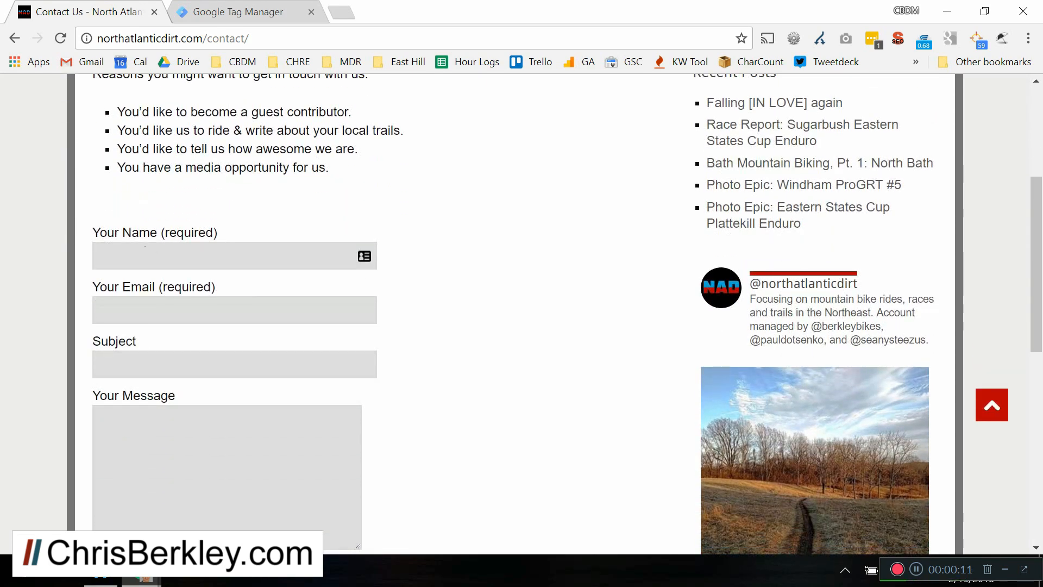
{"action": "mouse_move", "coordinate": [152, 296]}
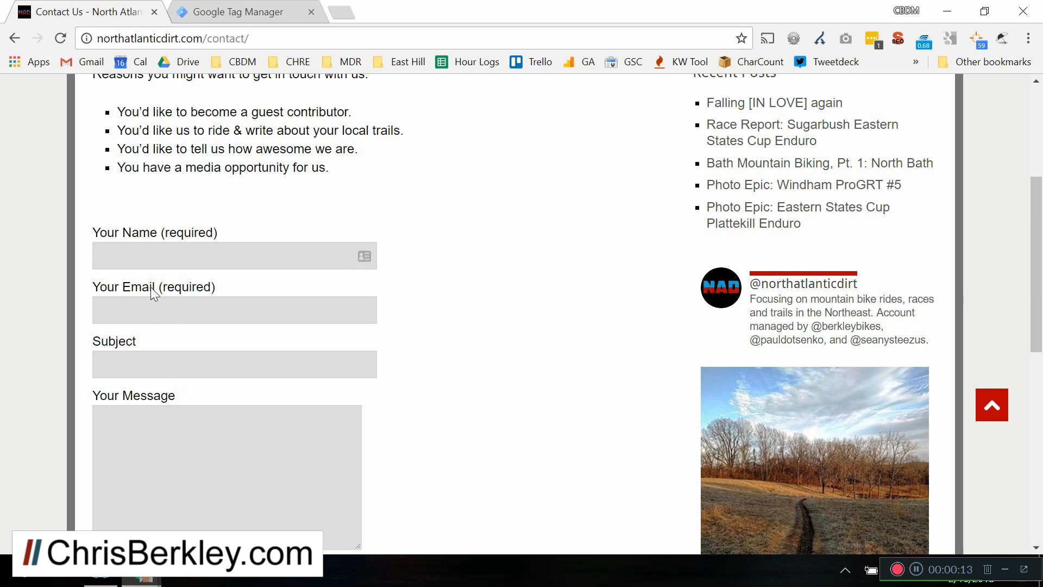
{"action": "mouse_move", "coordinate": [207, 186]}
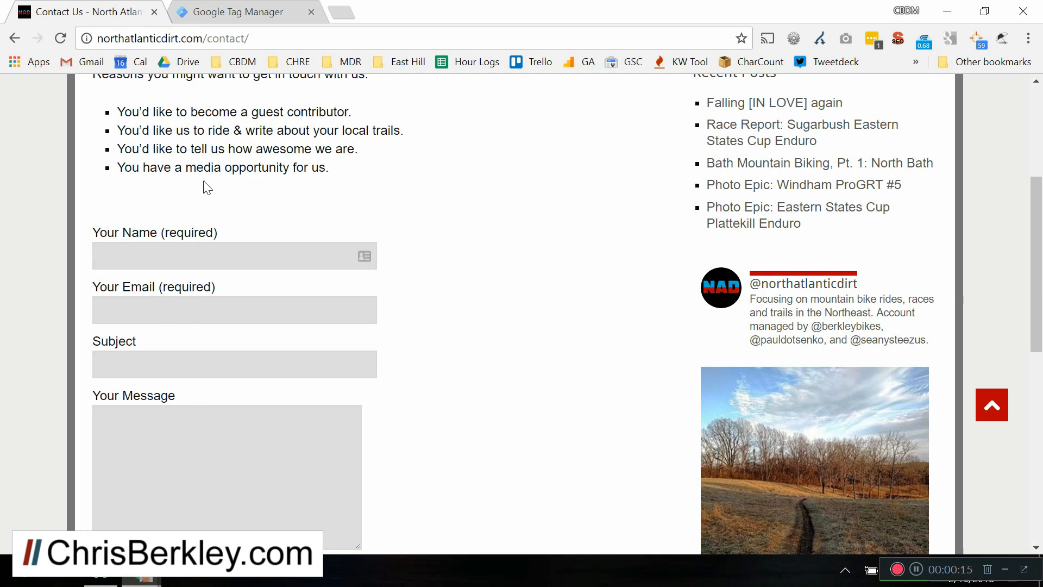
{"action": "mouse_move", "coordinate": [195, 106]}
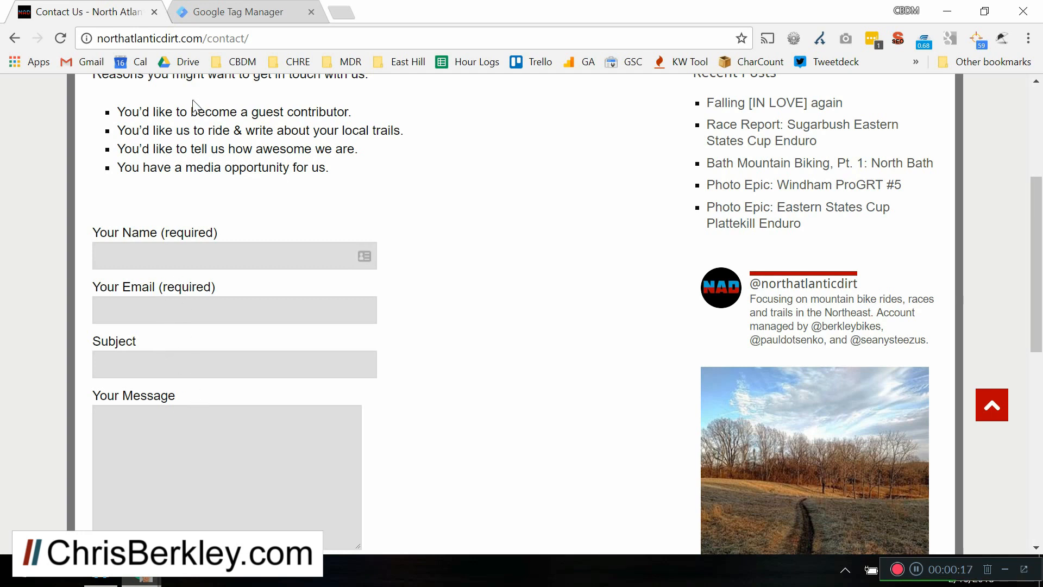
{"action": "left_click", "coordinate": [239, 12]}
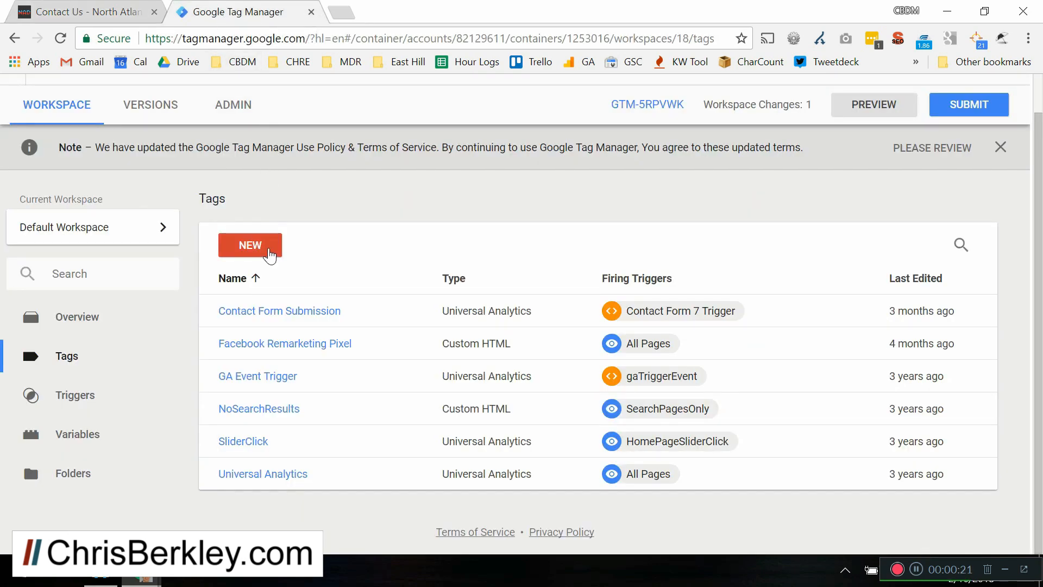
{"action": "mouse_move", "coordinate": [149, 328]}
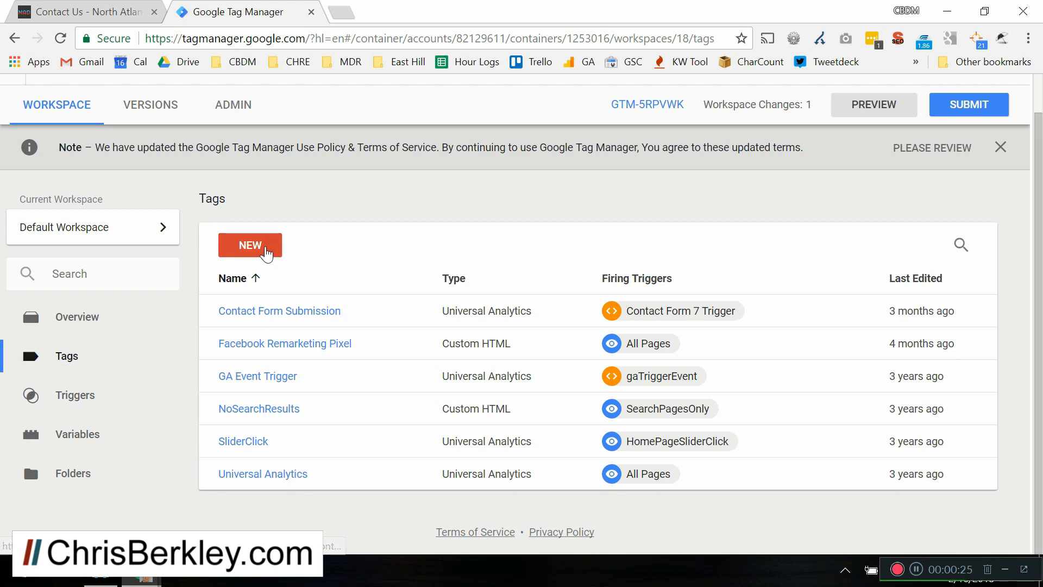
{"action": "left_click", "coordinate": [250, 246]}
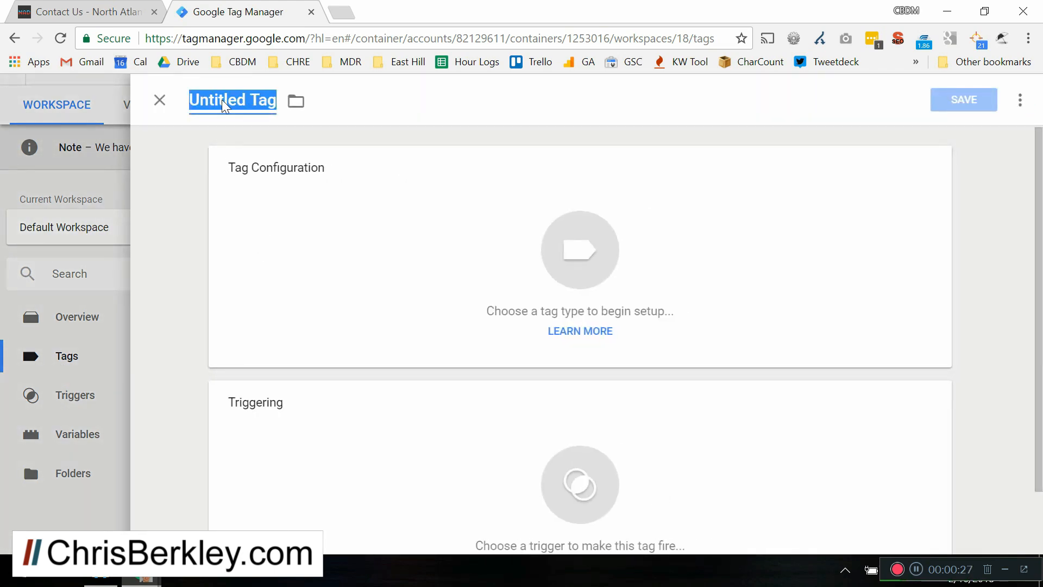
{"action": "type", "text": "wp"}
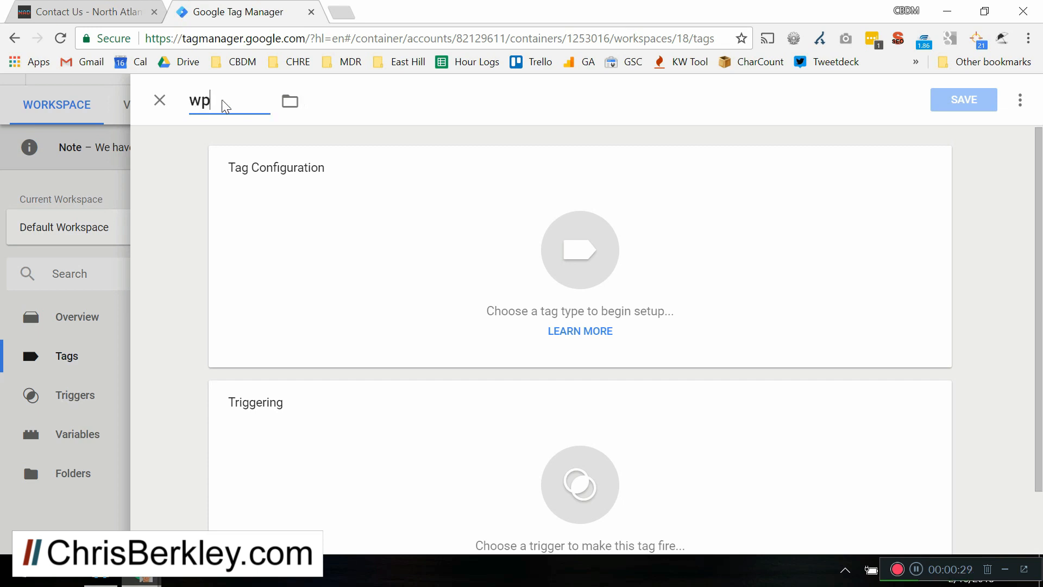
{"action": "type", "text": "cf7mailsent"}
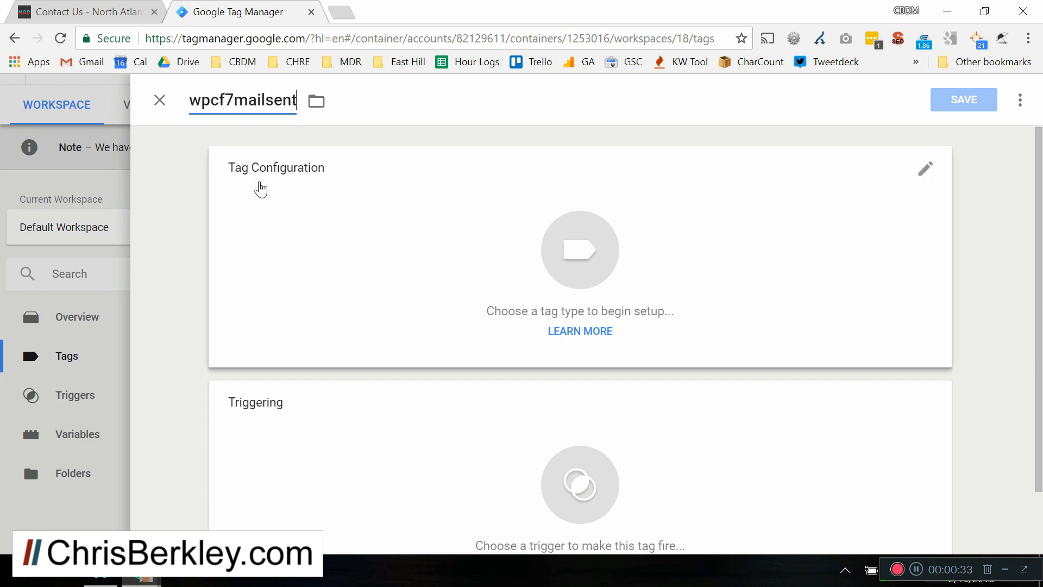
{"action": "left_click", "coordinate": [580, 250]}
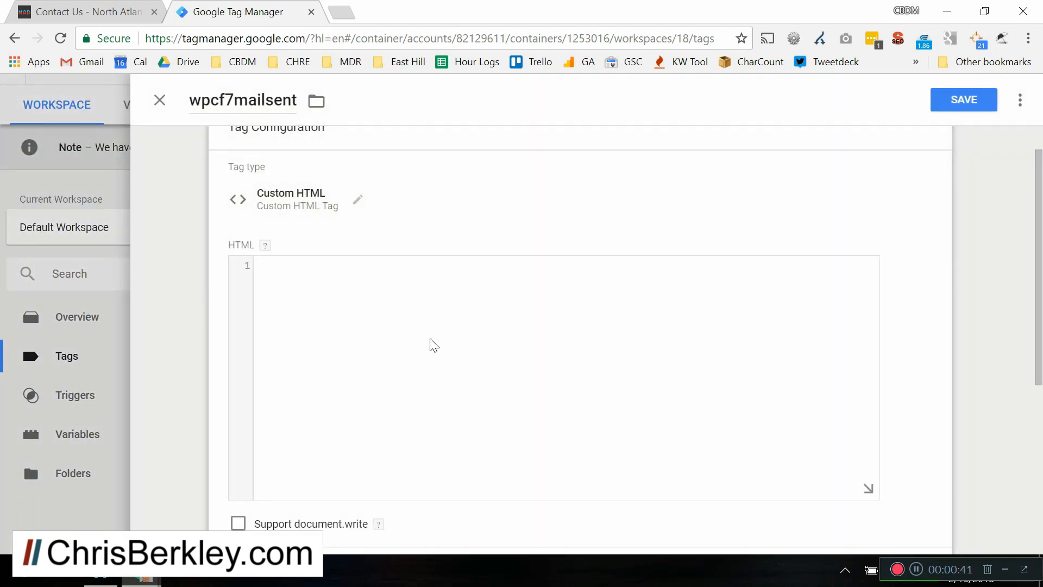
- Enter the event-listener script pushing wpcf7successfulsubmit with the form ID into the Custom HTML box
{"action": "type", "text": "<script>"}
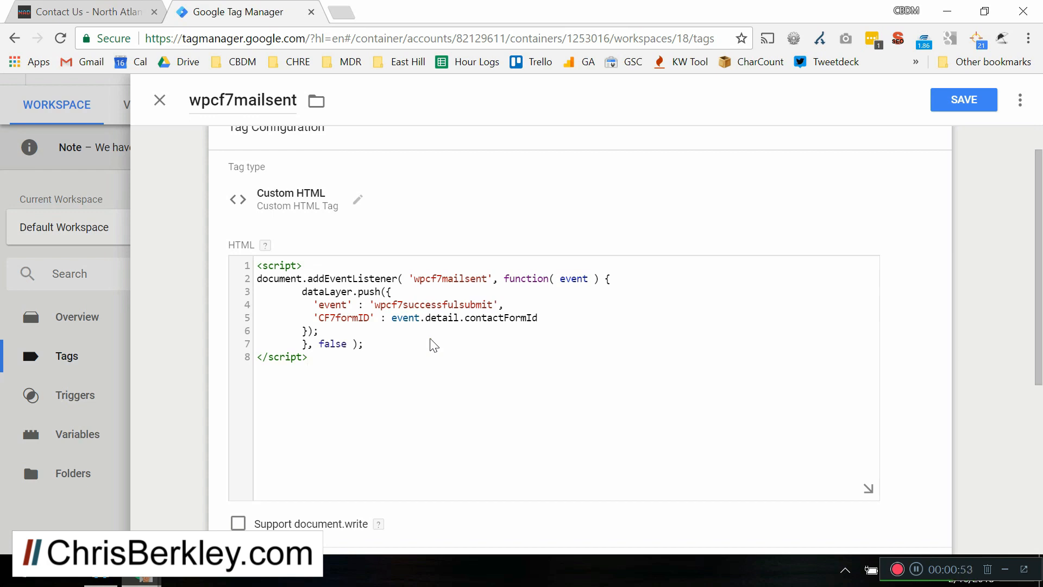
{"action": "left_click", "coordinate": [309, 356]}
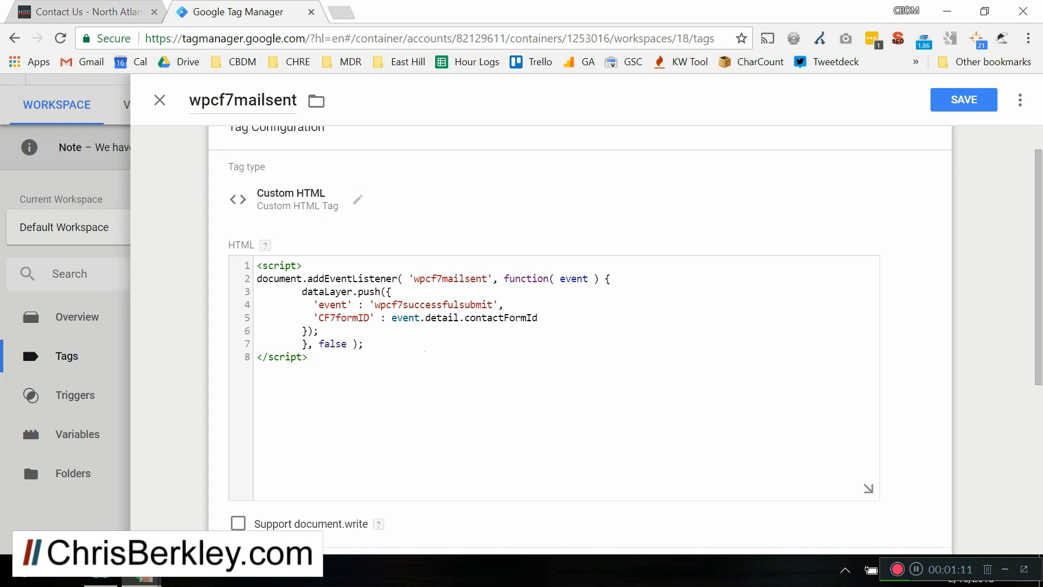
{"action": "left_click", "coordinate": [308, 356]}
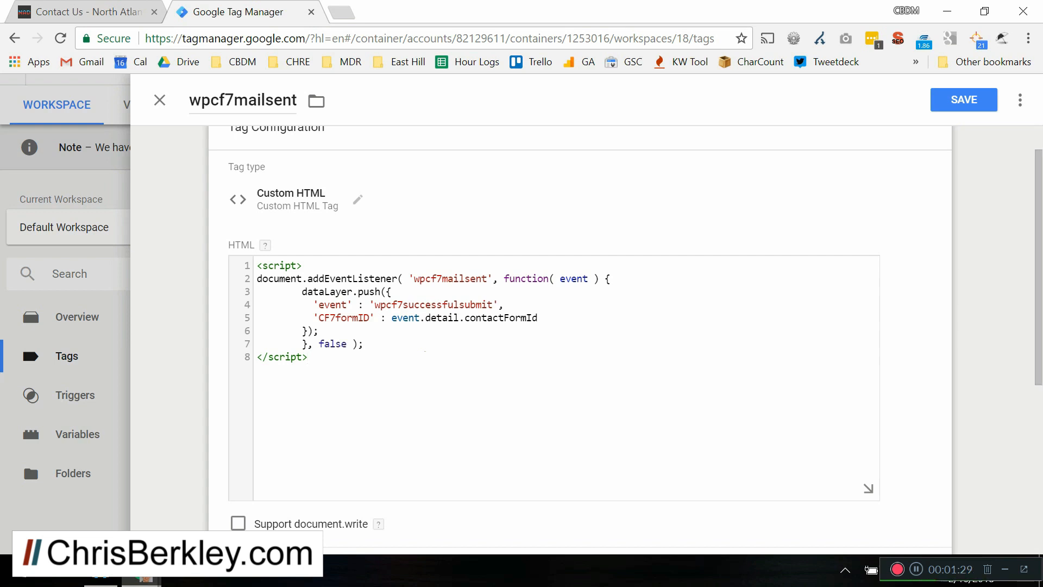
{"action": "left_click", "coordinate": [308, 356]}
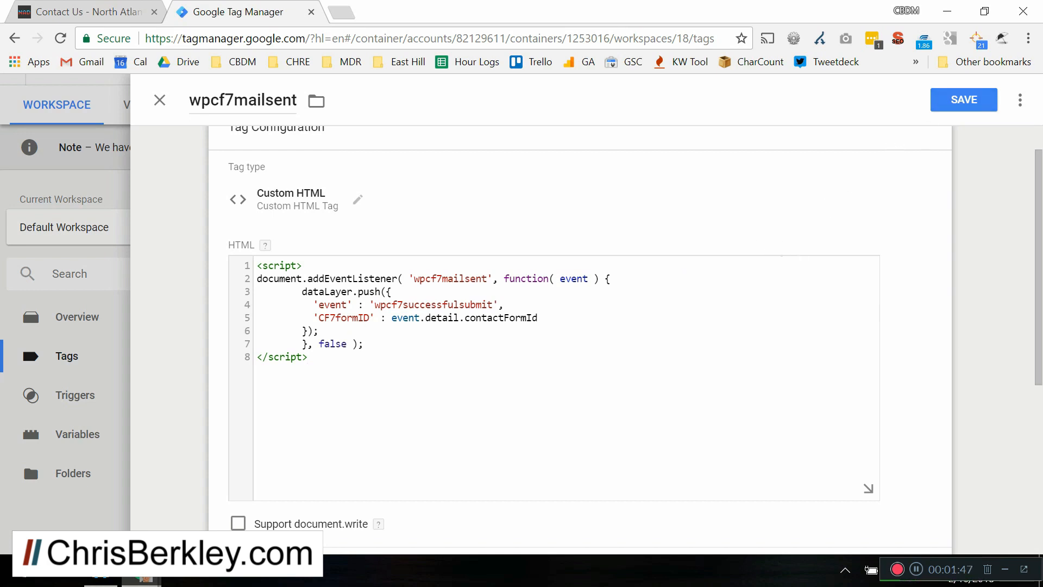
- Fire the wpcf7mailsent tag on All Pages and save it
{"action": "scroll", "scroll_direction": "down", "scroll_amount": 3}
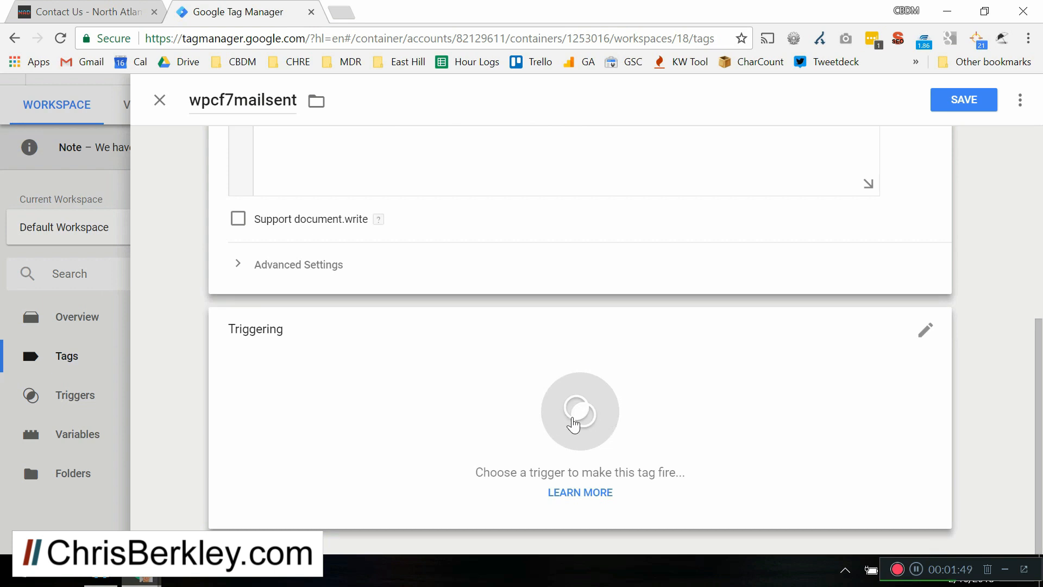
{"action": "left_click", "coordinate": [580, 424]}
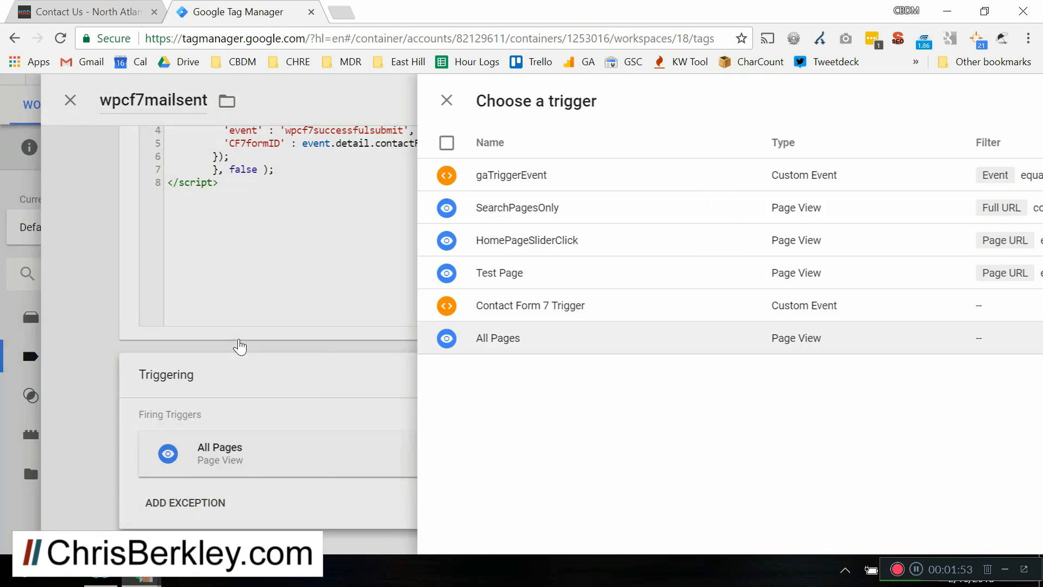
{"action": "left_click", "coordinate": [447, 100]}
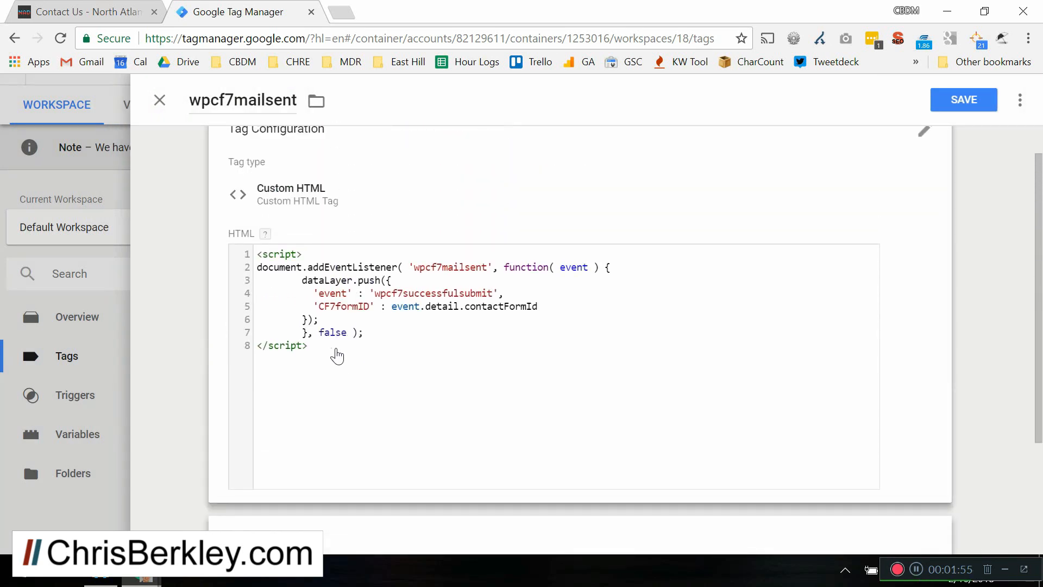
{"action": "mouse_move", "coordinate": [328, 362]}
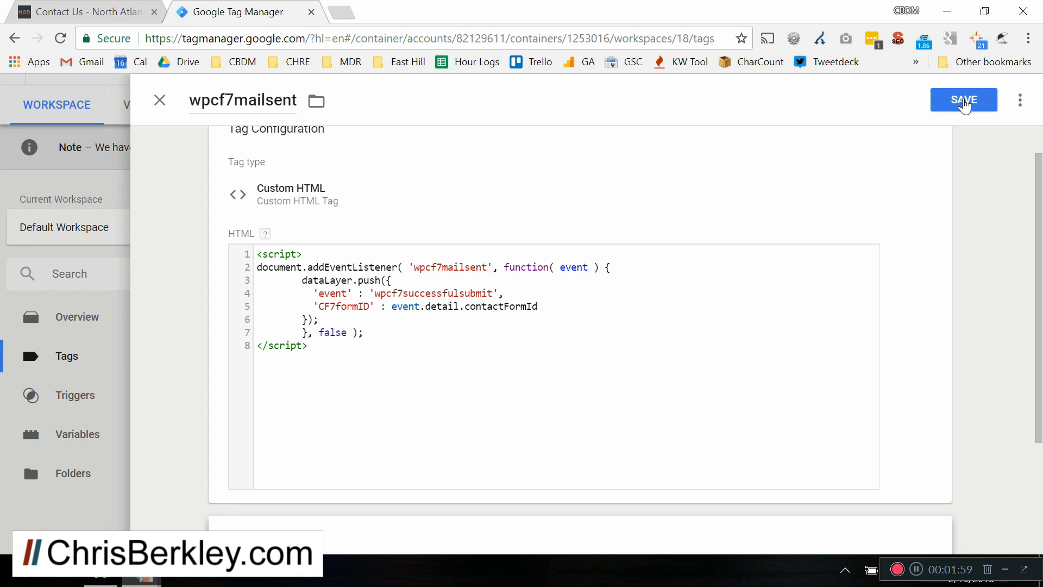
{"action": "left_click", "coordinate": [964, 100]}
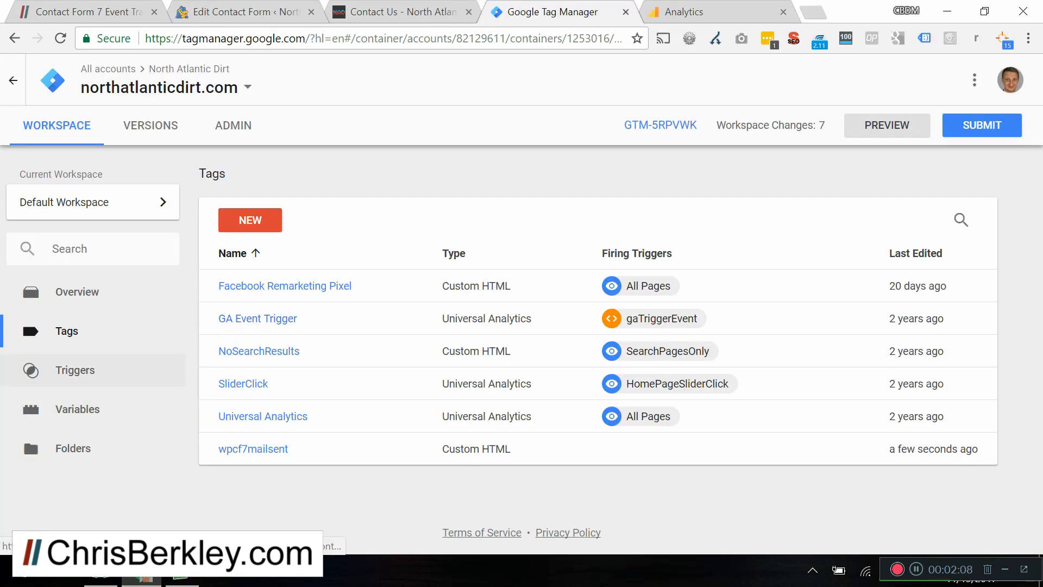
- Create a new trigger named Contact Form 7 Trigger
{"action": "left_click", "coordinate": [75, 369]}
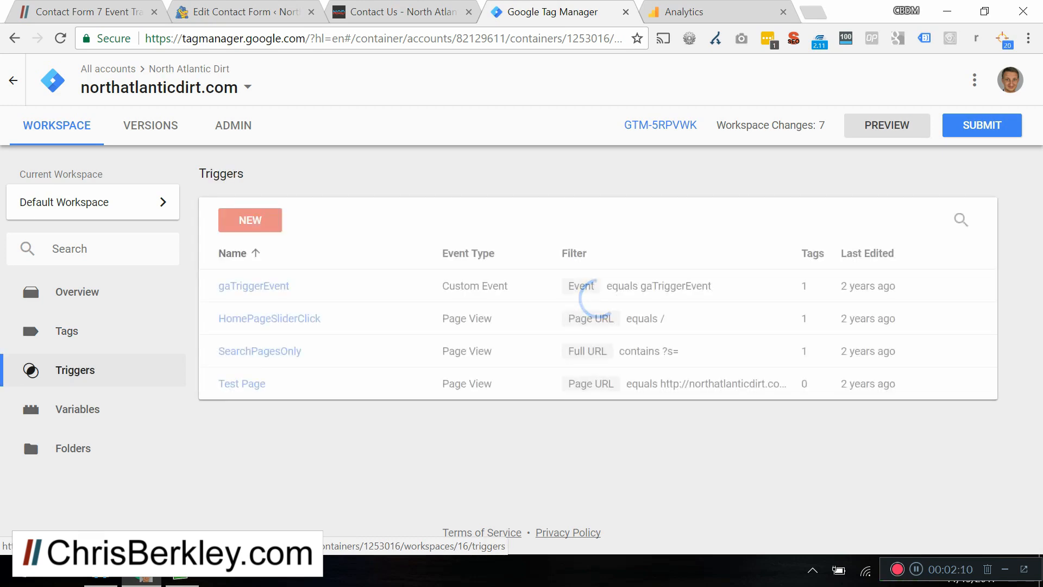
{"action": "left_click", "coordinate": [248, 219]}
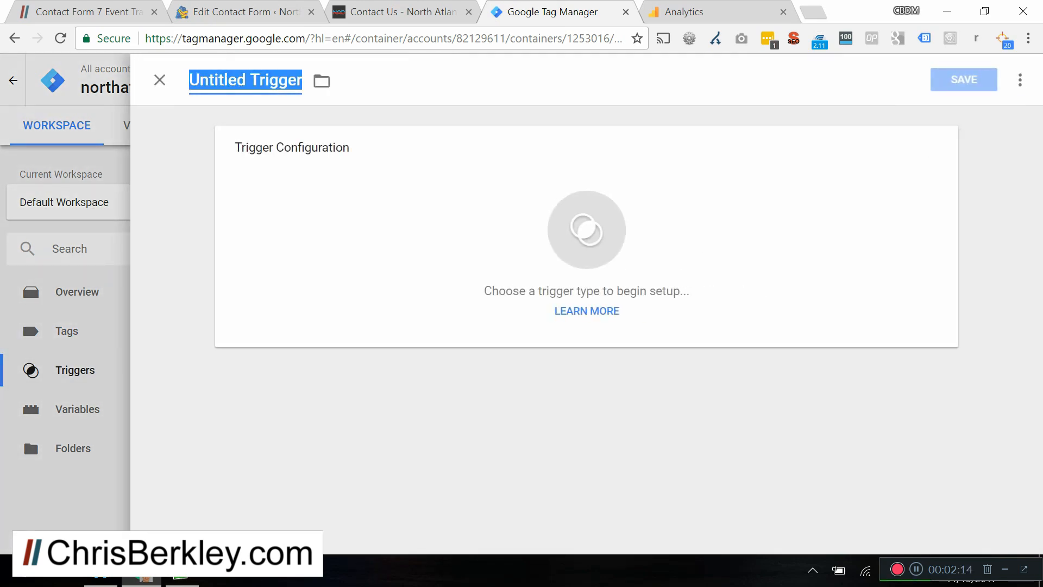
{"action": "type", "text": "Contact Form"}
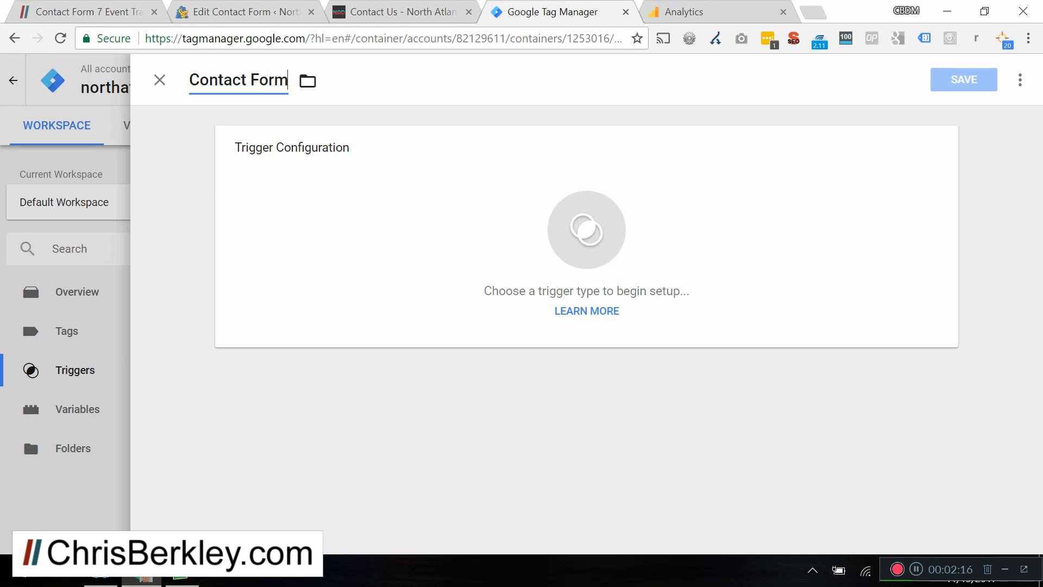
{"action": "type", "text": "7 Trigger"}
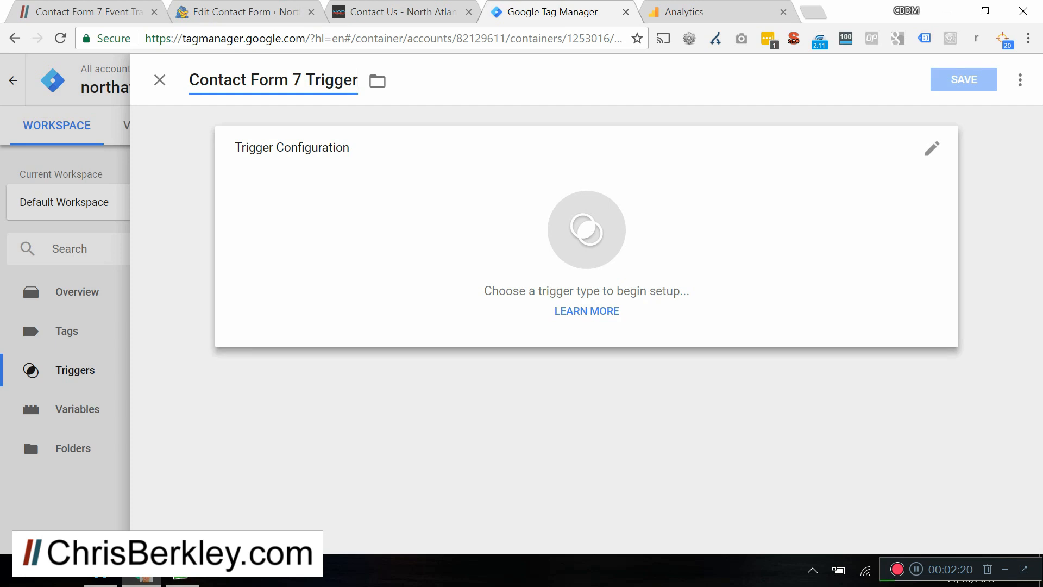
- Make it a Custom Event trigger for wpcf7successfulsubmit and save it
{"action": "left_click", "coordinate": [932, 148]}
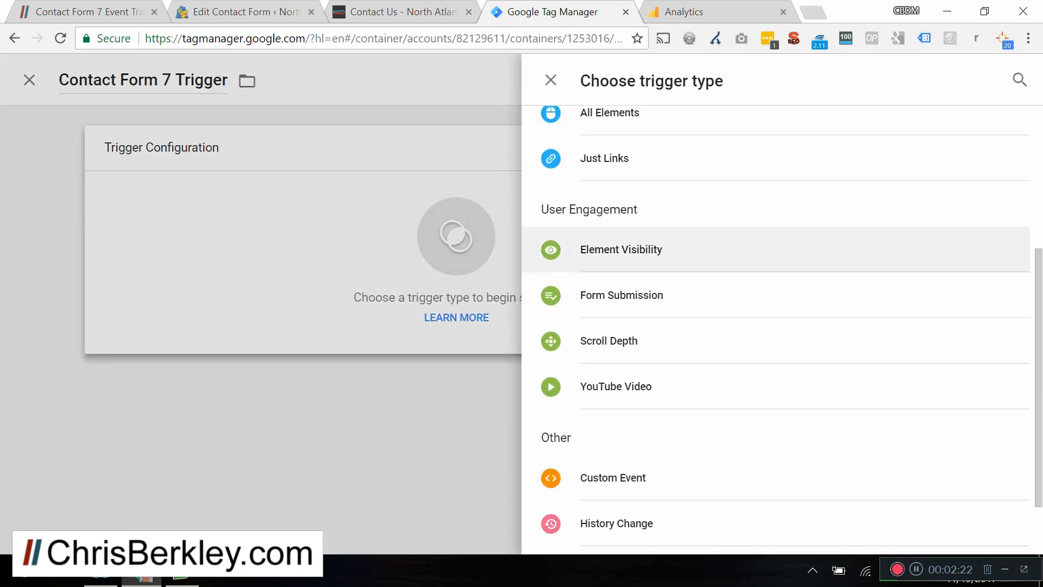
{"action": "left_click", "coordinate": [612, 478]}
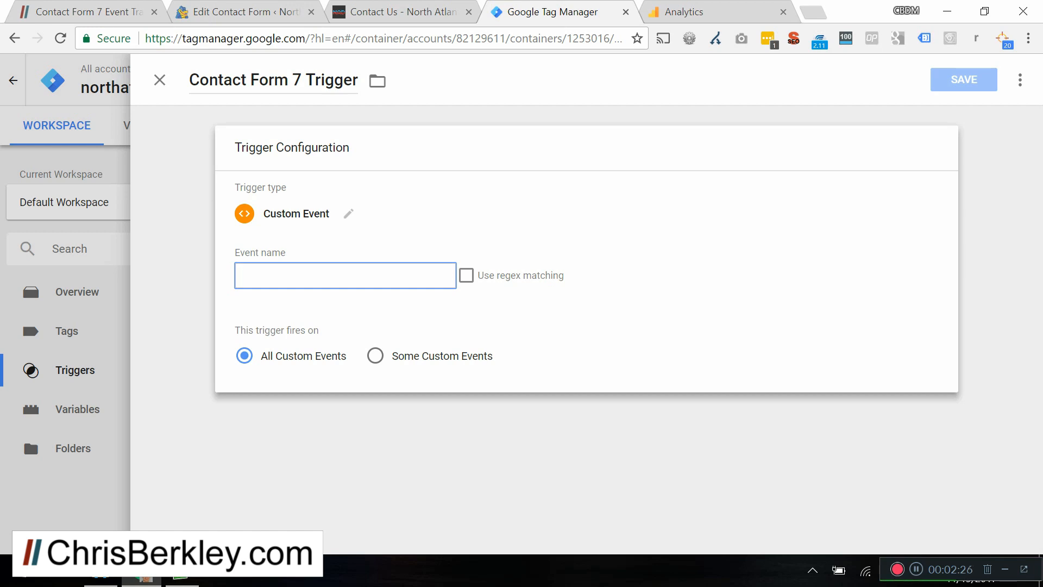
{"action": "type", "text": "wpcf7successfulsubmit"}
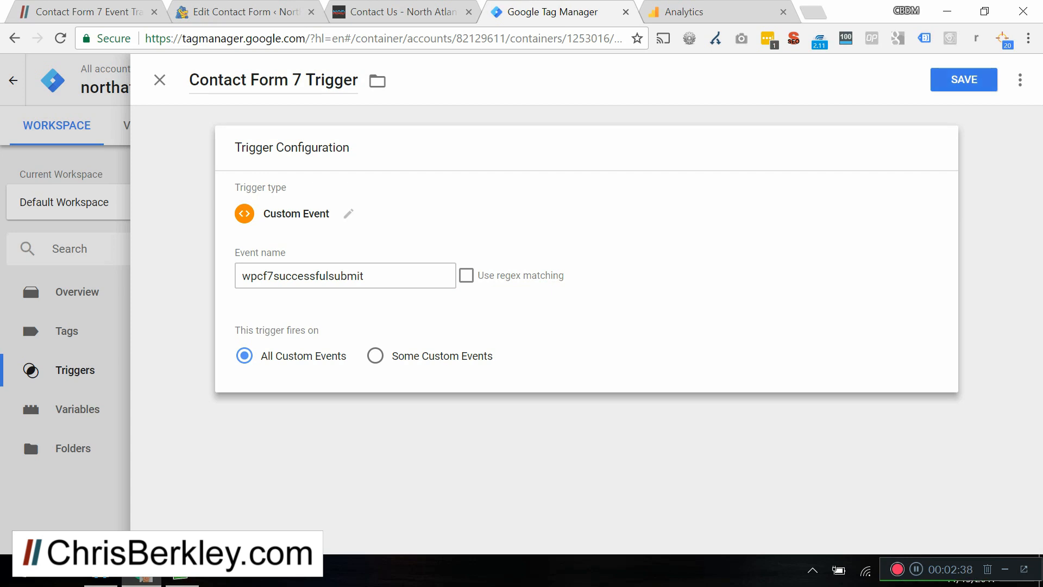
{"action": "left_click", "coordinate": [964, 79]}
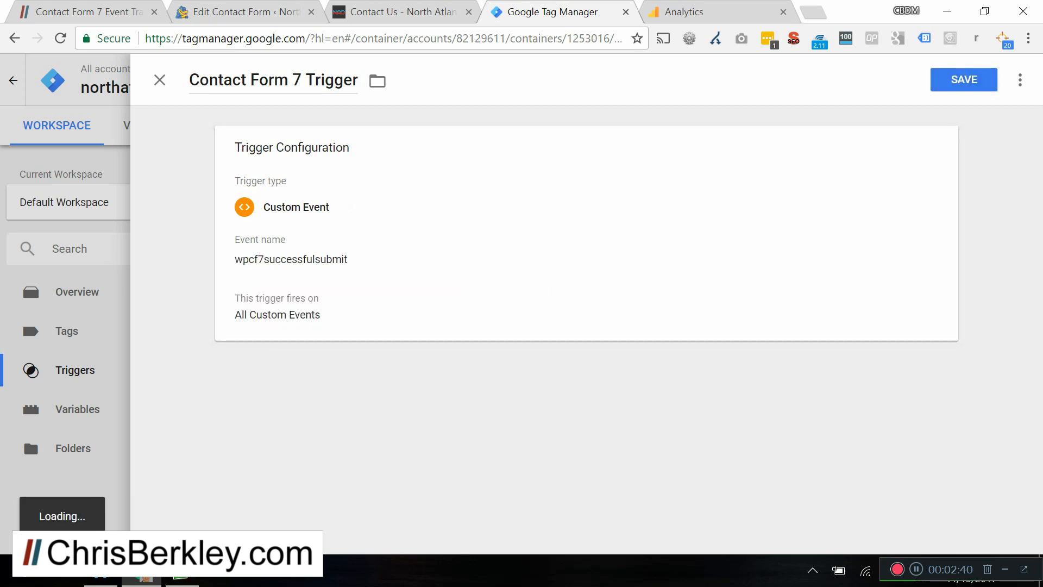
{"action": "left_click", "coordinate": [964, 79]}
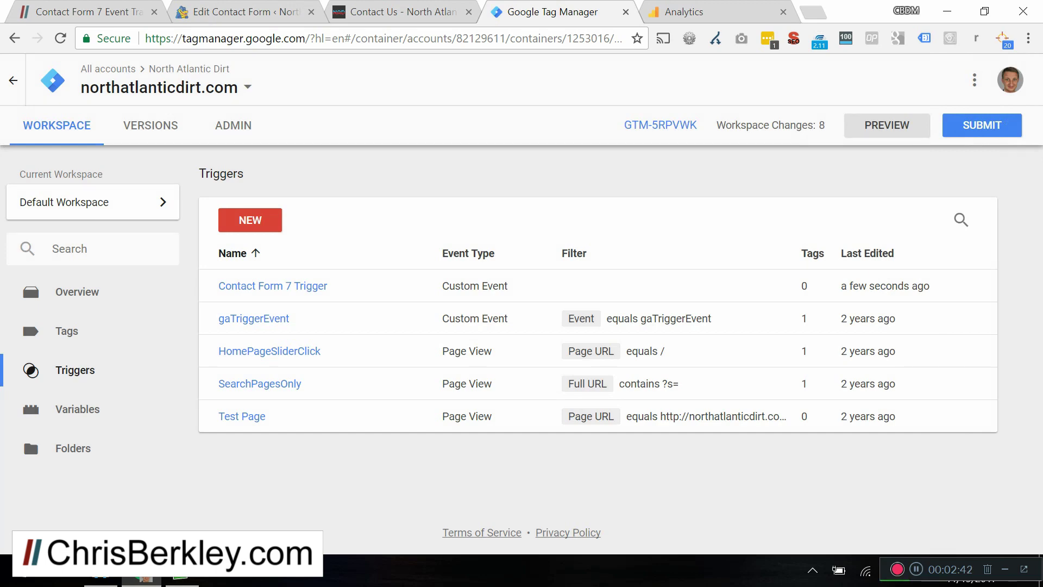
- Create a new tag named Contact Form Submission
{"action": "left_click", "coordinate": [66, 330]}
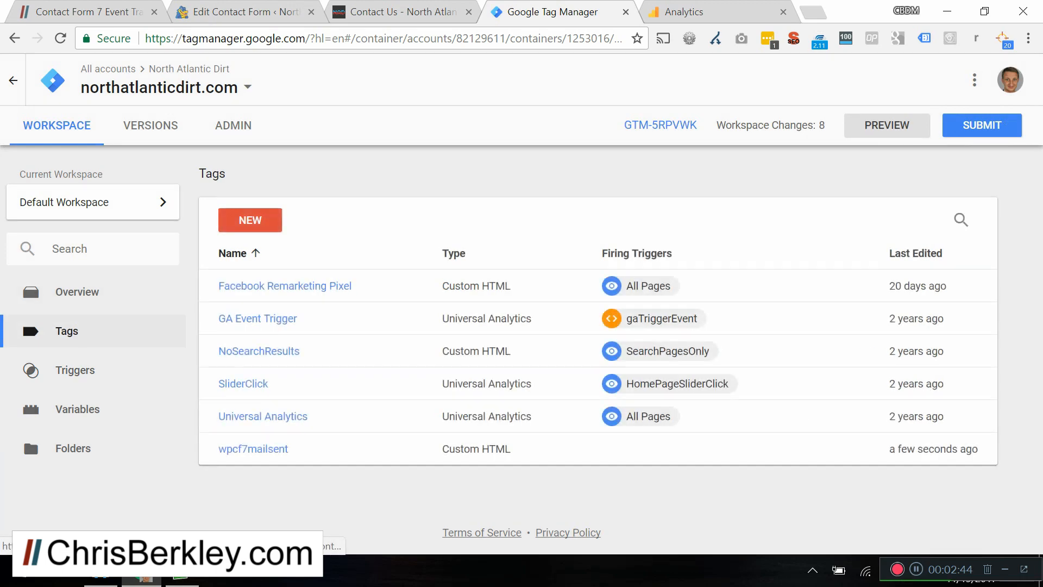
{"action": "left_click", "coordinate": [250, 220]}
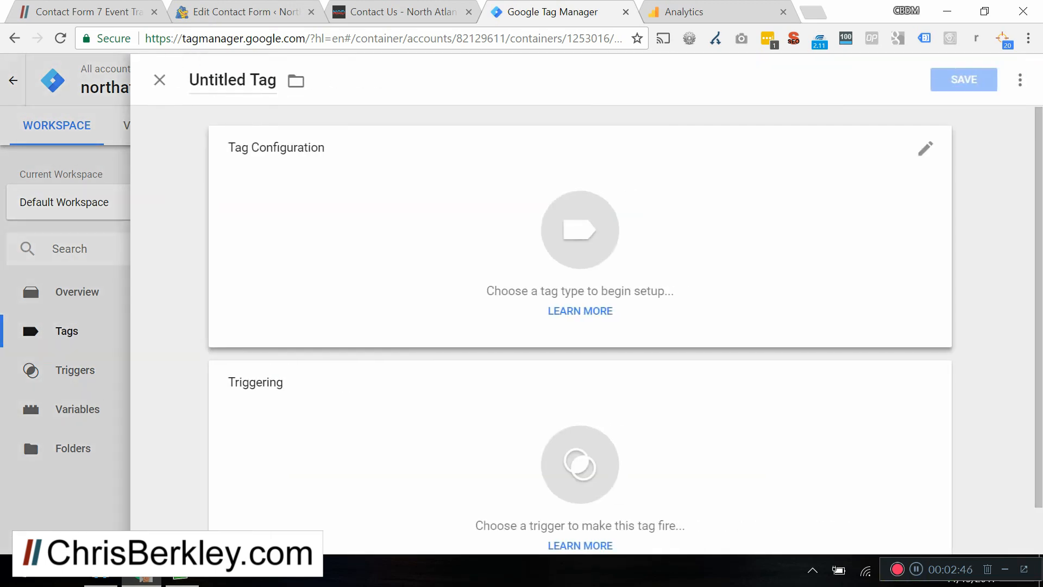
{"action": "type", "text": "C"}
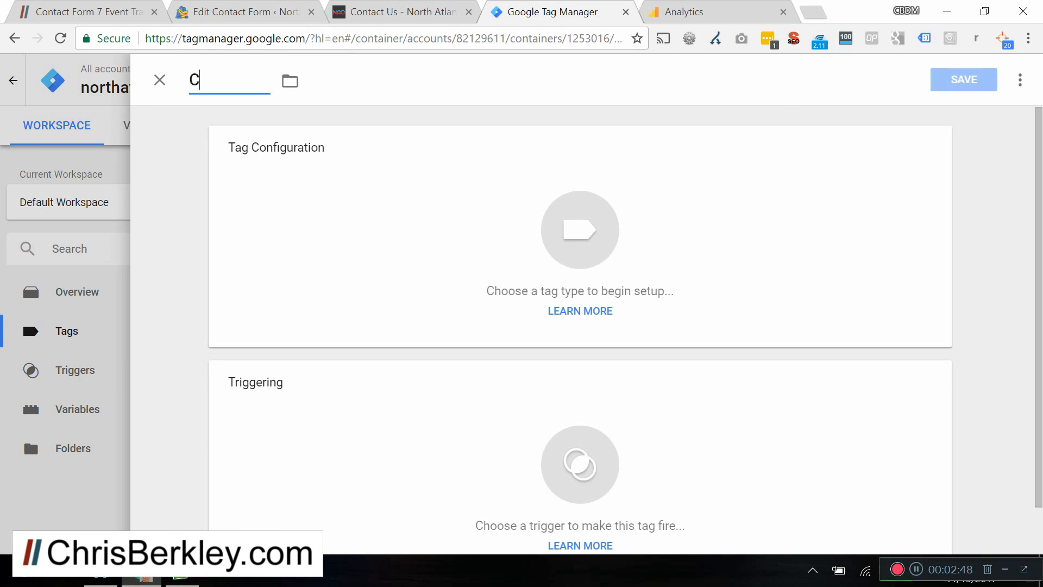
{"action": "type", "text": "ontact Form"}
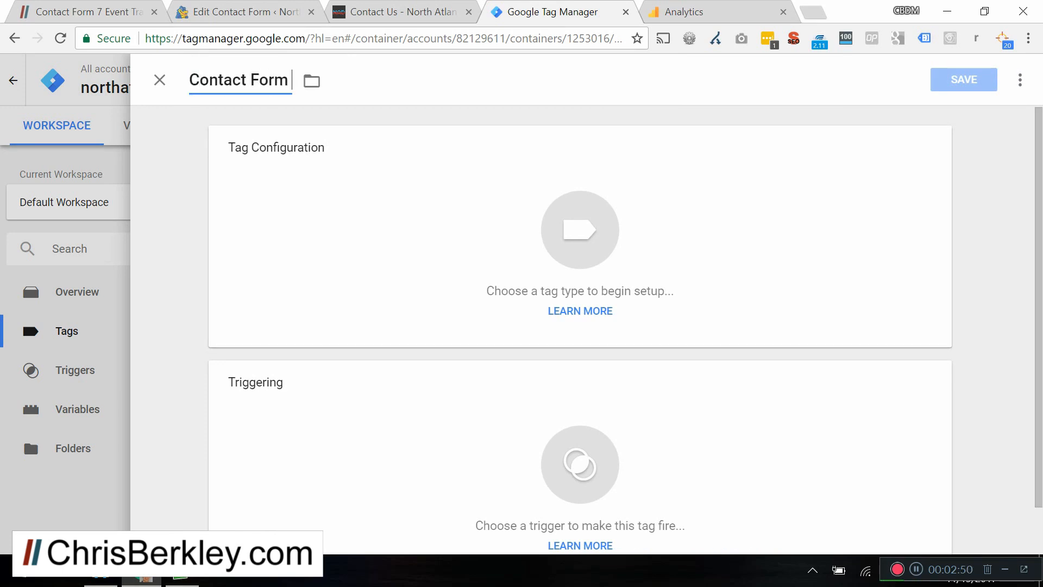
{"action": "type", "text": "Submission"}
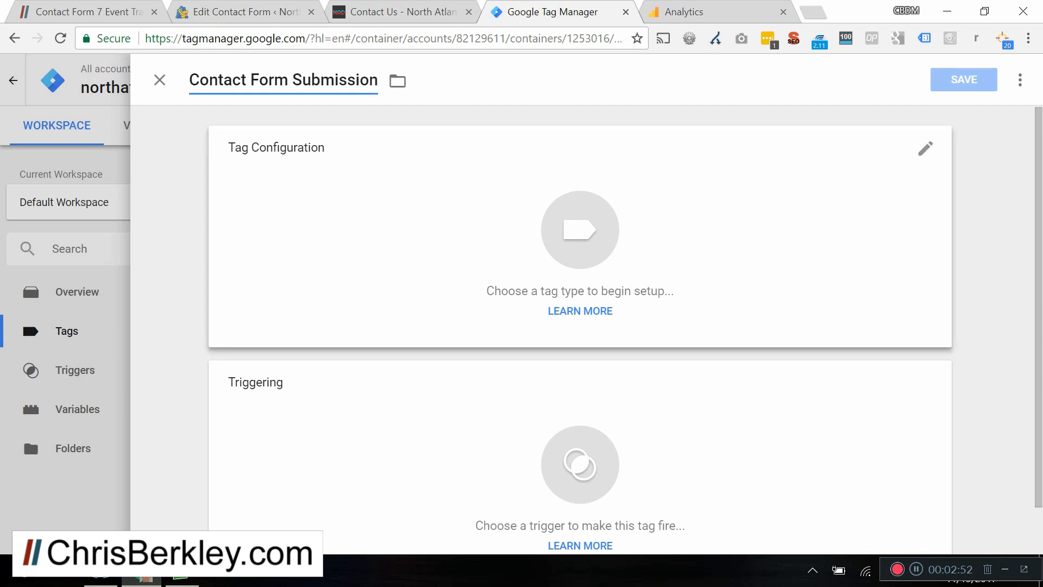
- Make it a Universal Analytics tag with Track Type set to Event
{"action": "left_click", "coordinate": [580, 230]}
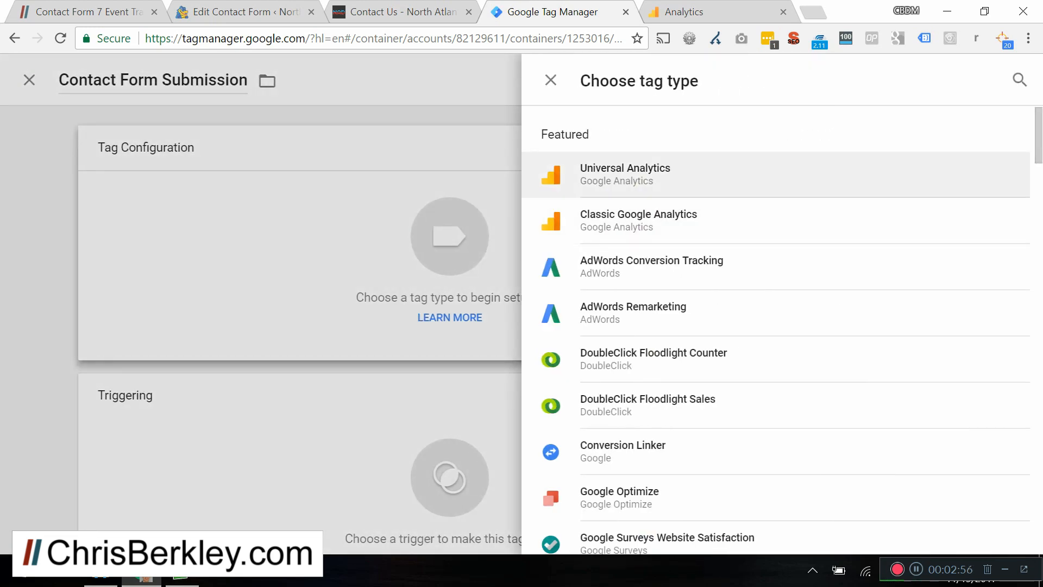
{"action": "left_click", "coordinate": [626, 174]}
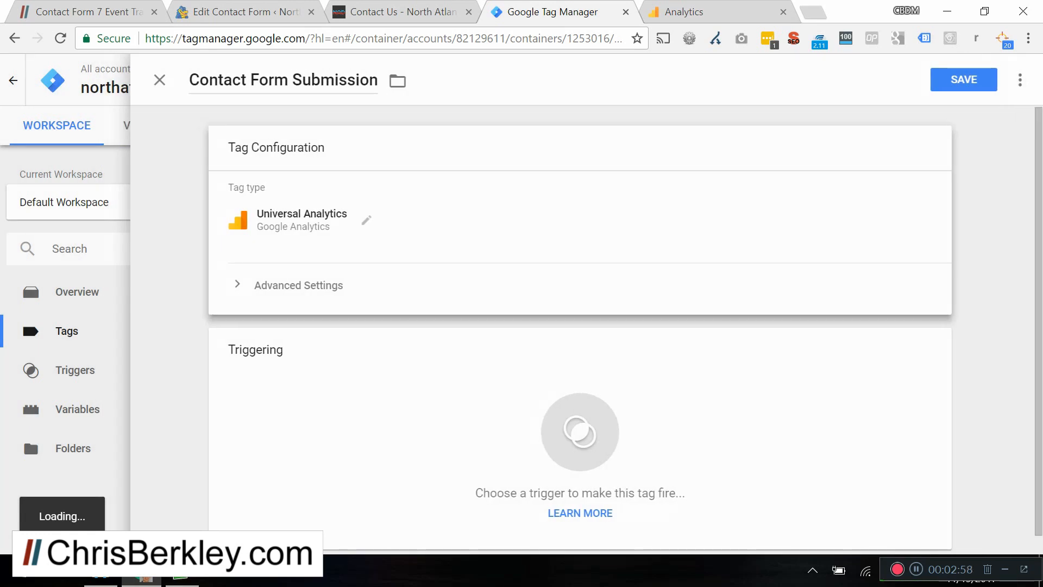
{"action": "left_click", "coordinate": [337, 289]}
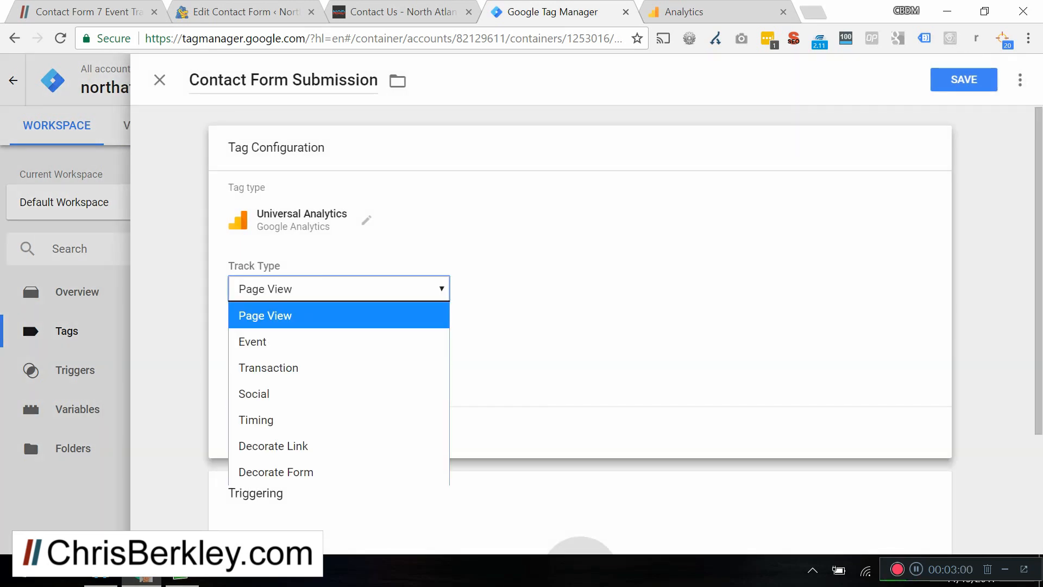
{"action": "left_click", "coordinate": [252, 341]}
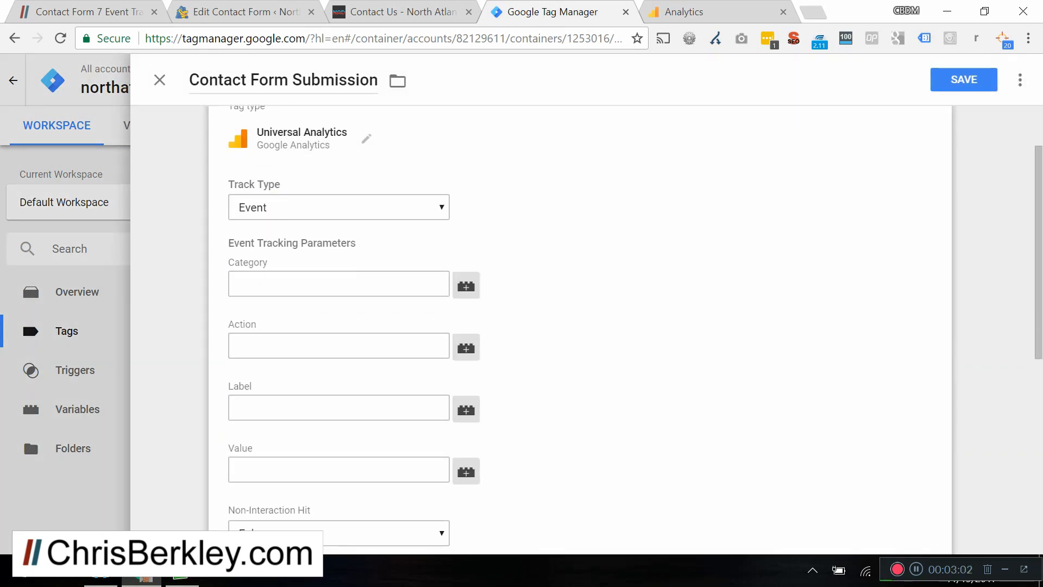
{"action": "scroll", "scroll_direction": "down", "scroll_amount": 3}
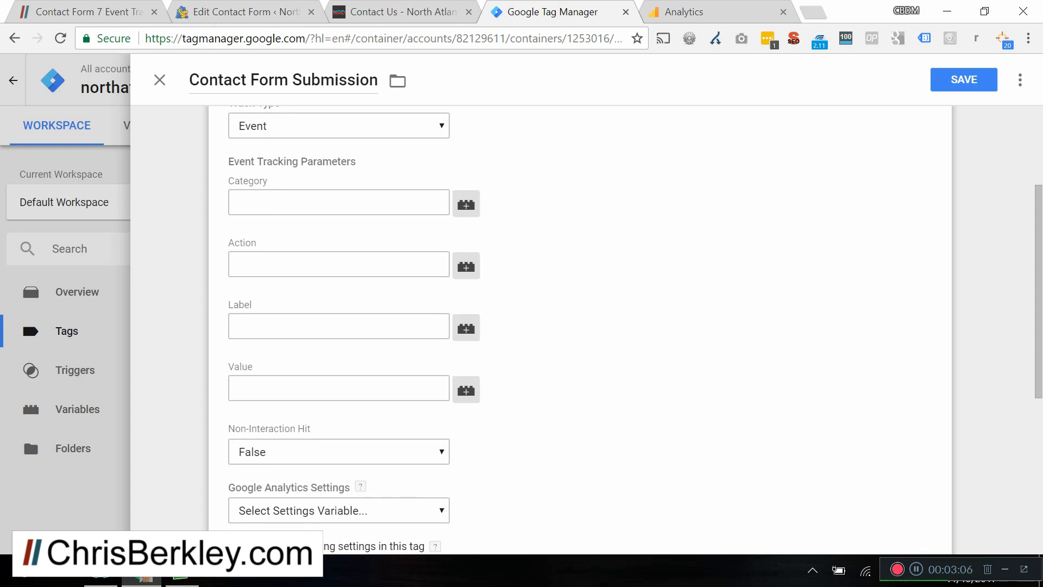
- Set category contact-form and action successful-form-submission-mailsent
{"action": "left_click", "coordinate": [338, 202]}
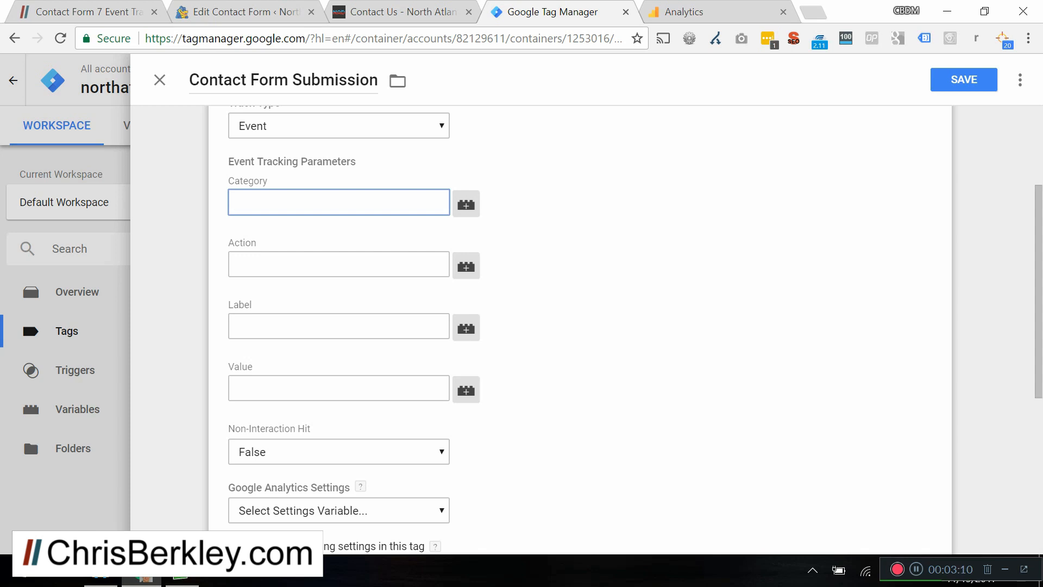
{"action": "type", "text": "contact-"}
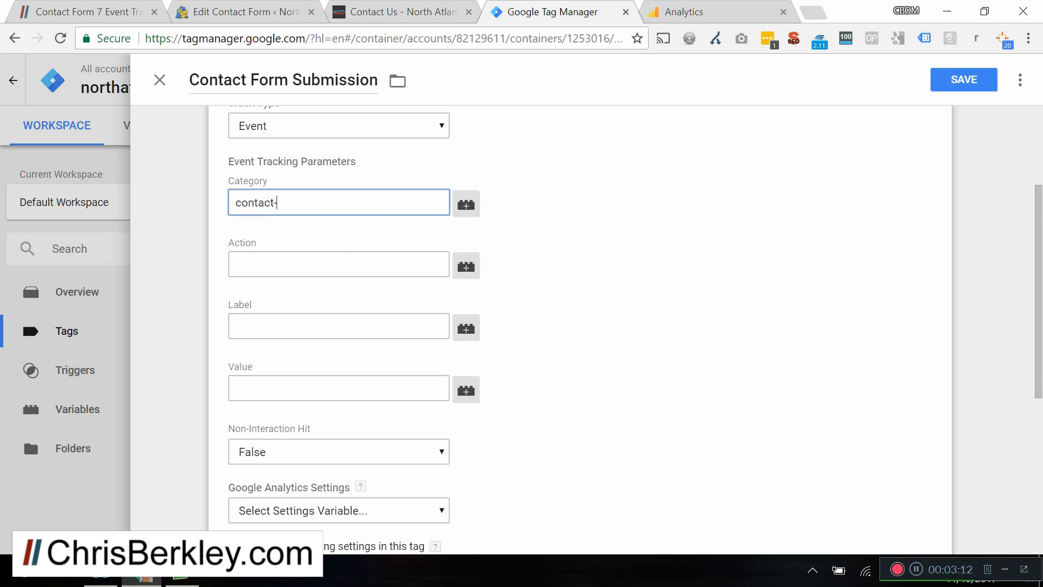
{"action": "type", "text": "form"}
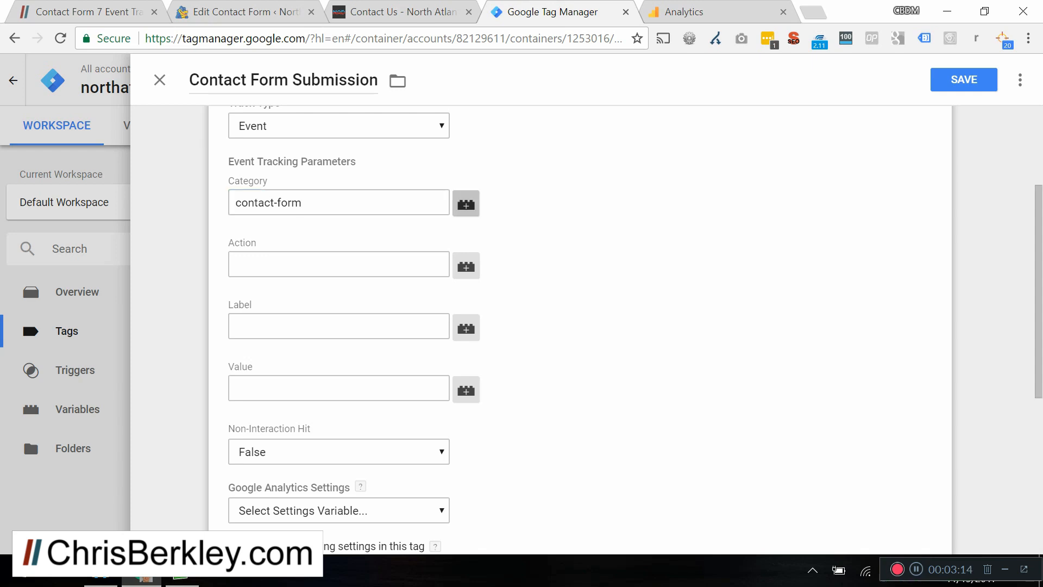
{"action": "left_click", "coordinate": [338, 264]}
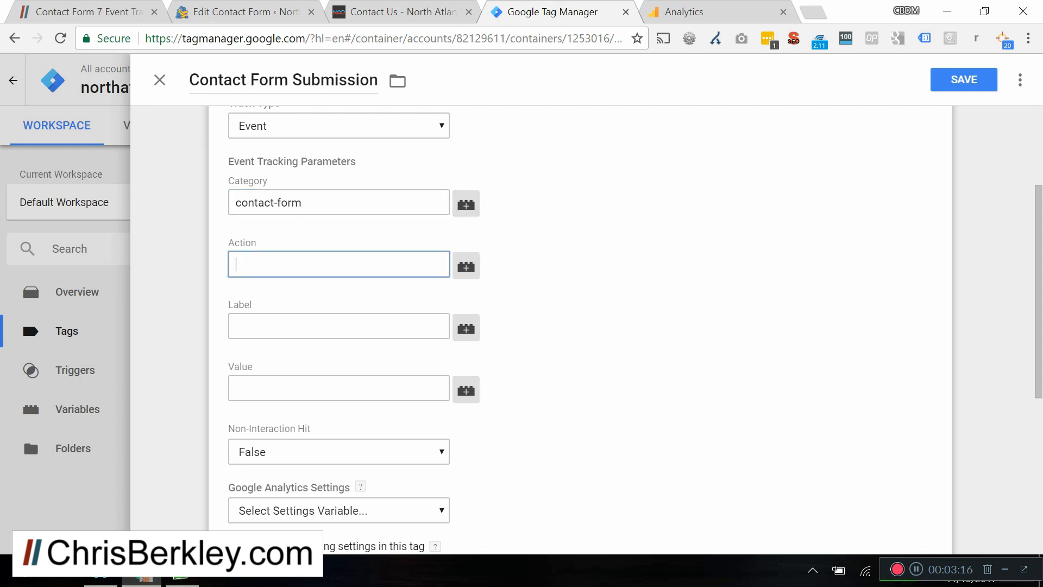
{"action": "type", "text": "successfu"}
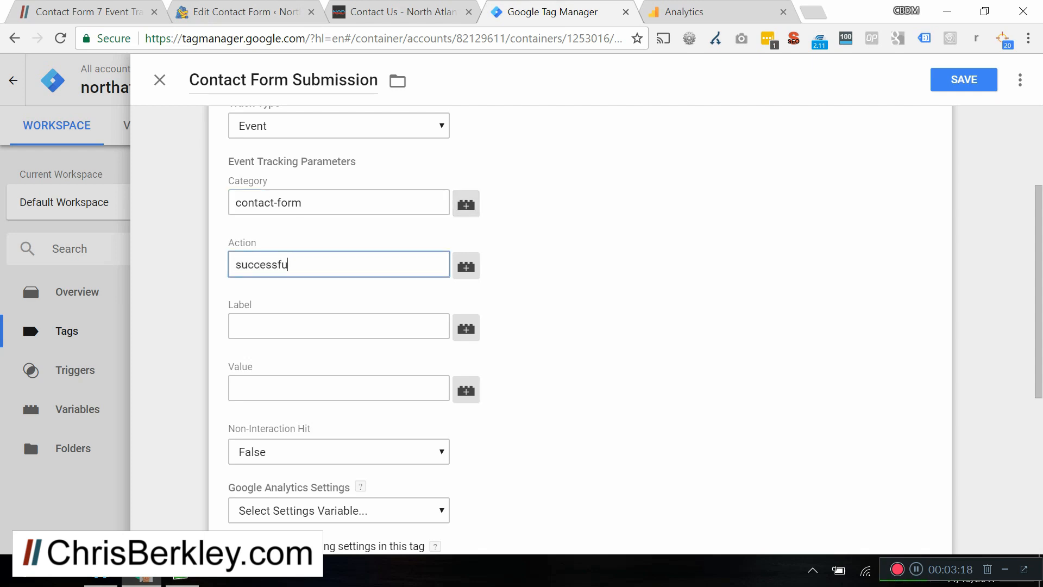
{"action": "type", "text": "l-form"}
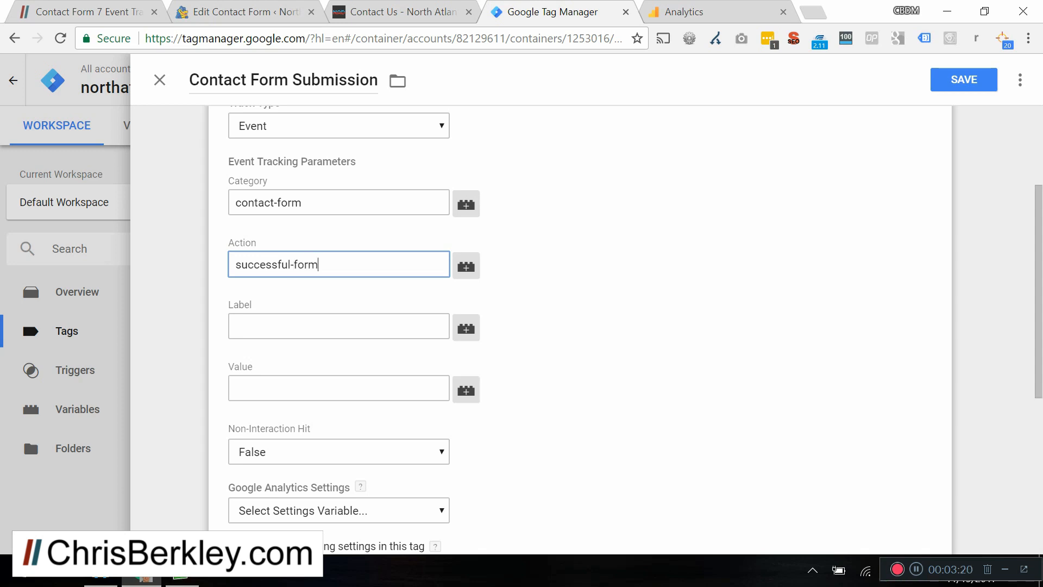
{"action": "type", "text": "-submission"}
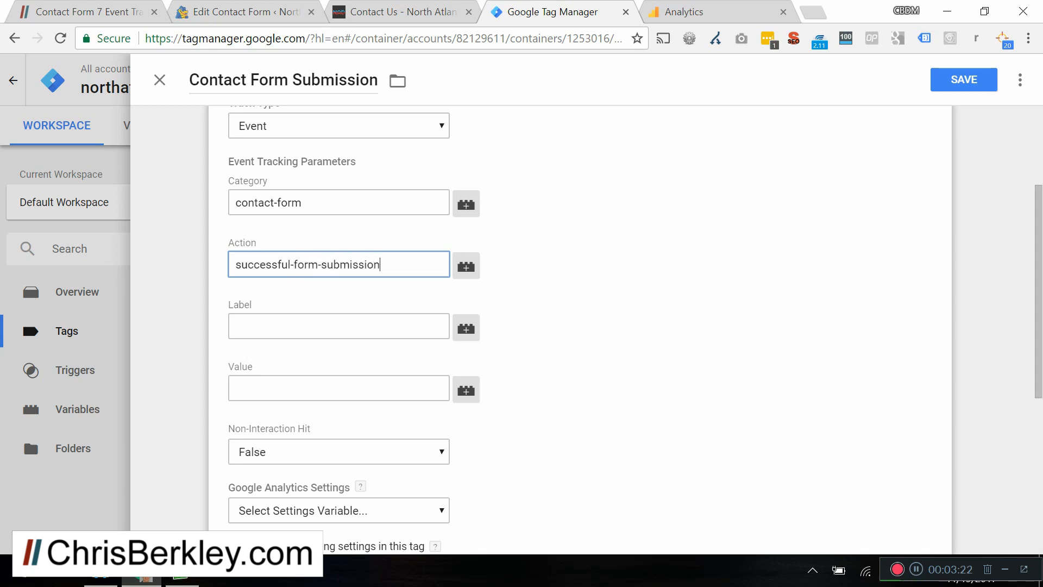
{"action": "type", "text": "-mailsent"}
{"action": "left_click", "coordinate": [338, 326]}
{"action": "type", "text": "{{"}
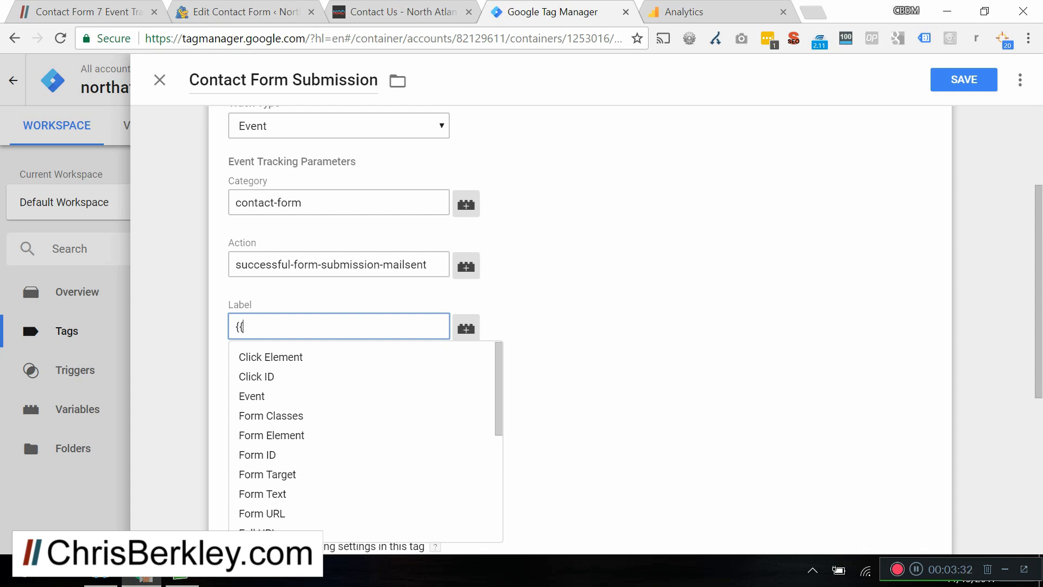
- Set the event label to {{CF7-formID}}
{"action": "type", "text": "CF&-"}
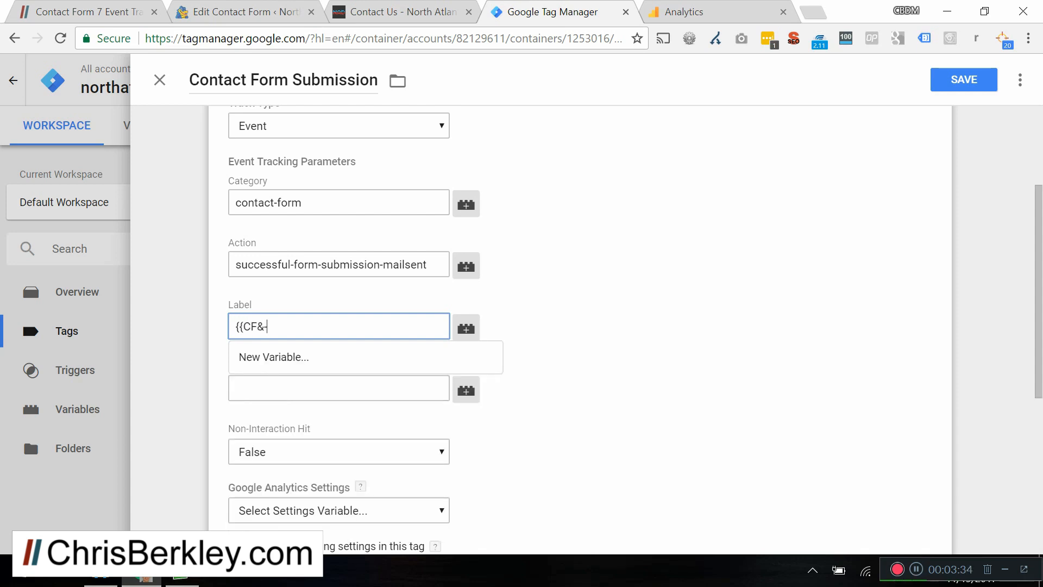
{"action": "type", "text": "-formOD"}
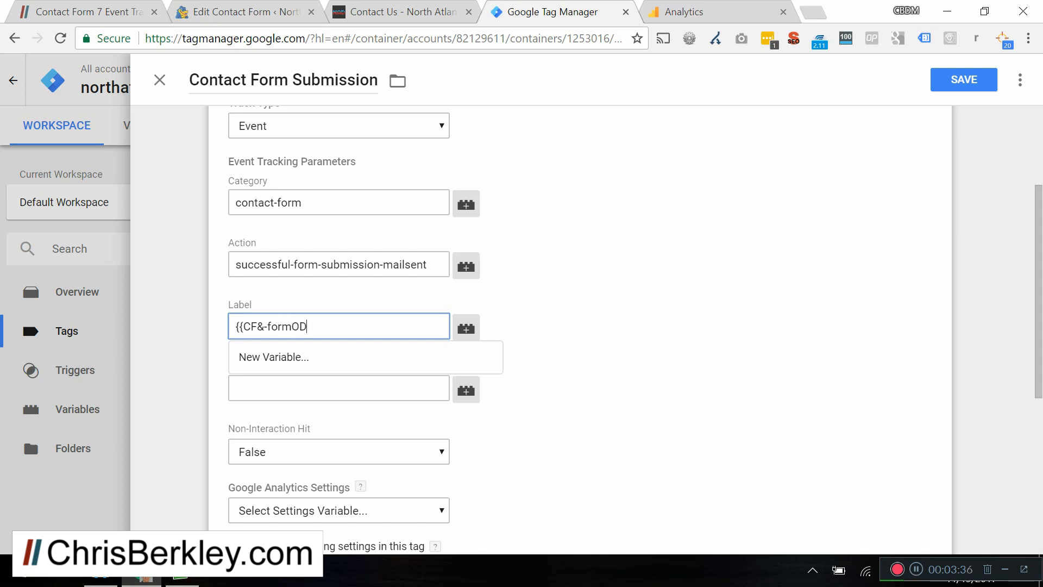
{"action": "type", "text": "ID"}
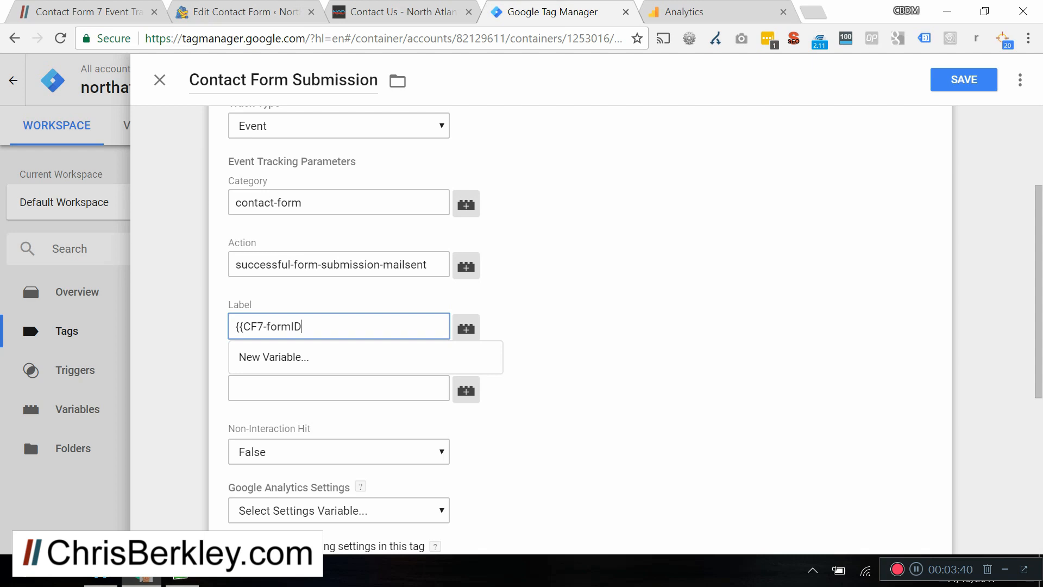
{"action": "type", "text": "}}"}
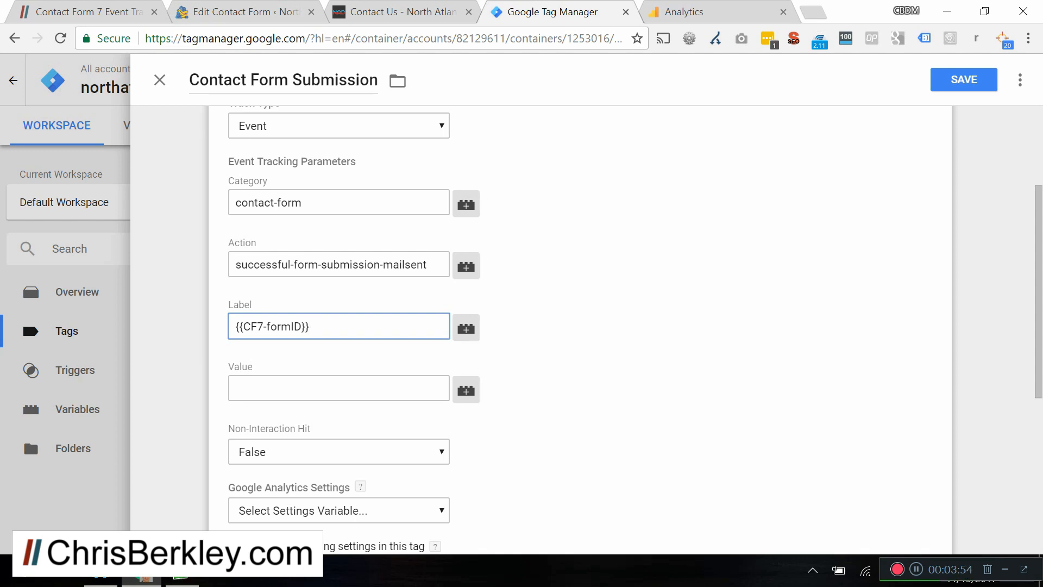
{"action": "left_click", "coordinate": [339, 326]}
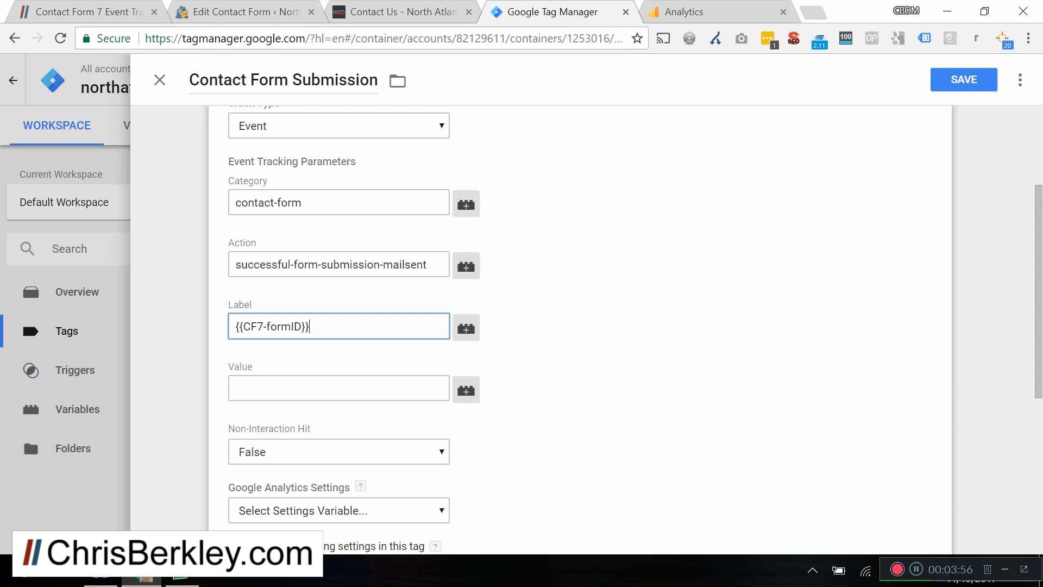
{"action": "scroll", "scroll_direction": "down", "scroll_amount": 3}
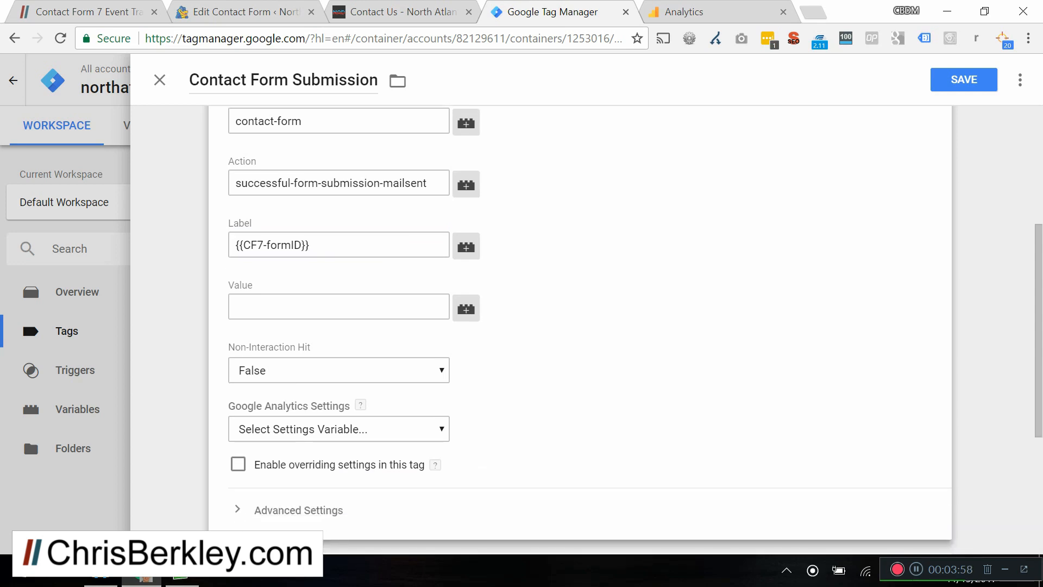
{"action": "scroll", "scroll_direction": "down", "scroll_amount": 3}
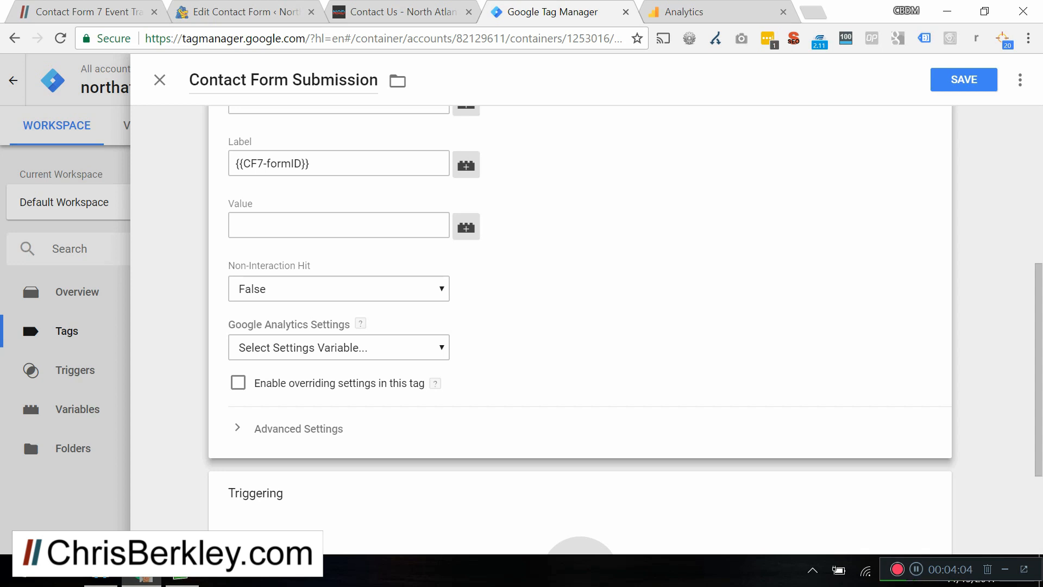
- Override the tag's tracking ID with {{GA Tracking Code}}
{"action": "left_click", "coordinate": [237, 383]}
{"action": "type", "text": "{{GA Tracking Code}}"}
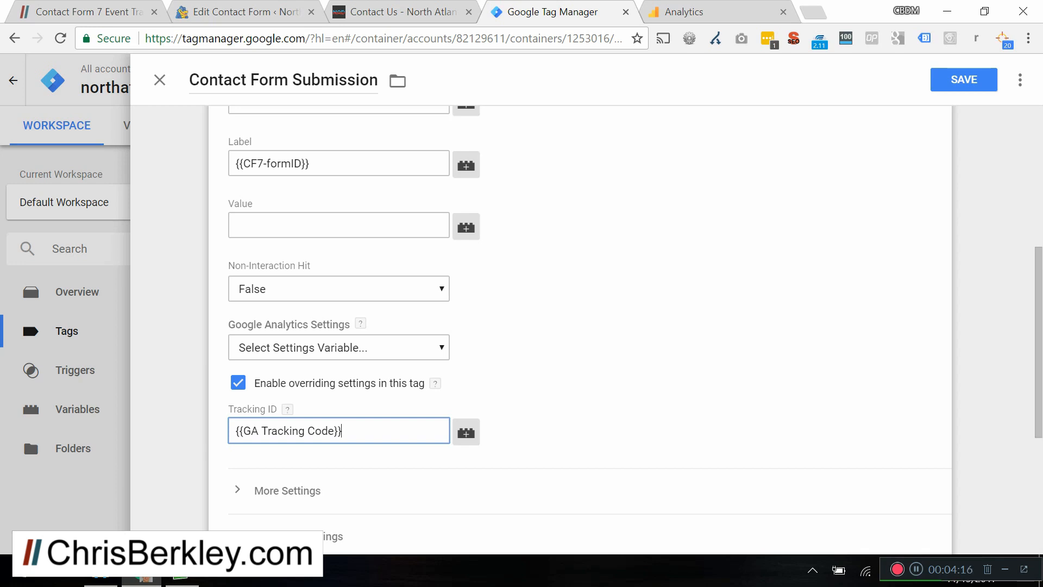
{"action": "scroll", "scroll_direction": "down", "scroll_amount": 3}
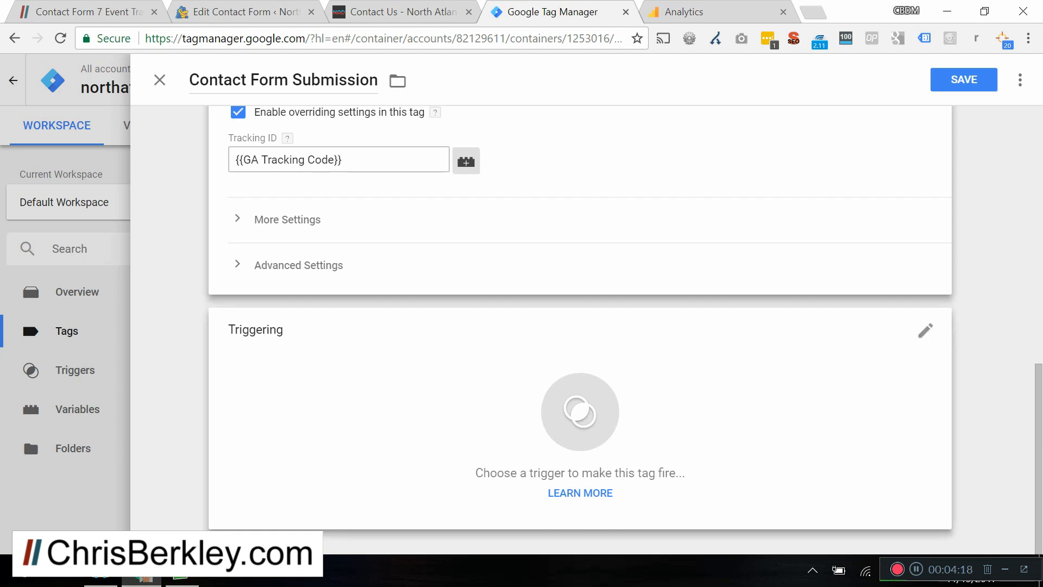
{"action": "left_click", "coordinate": [925, 331]}
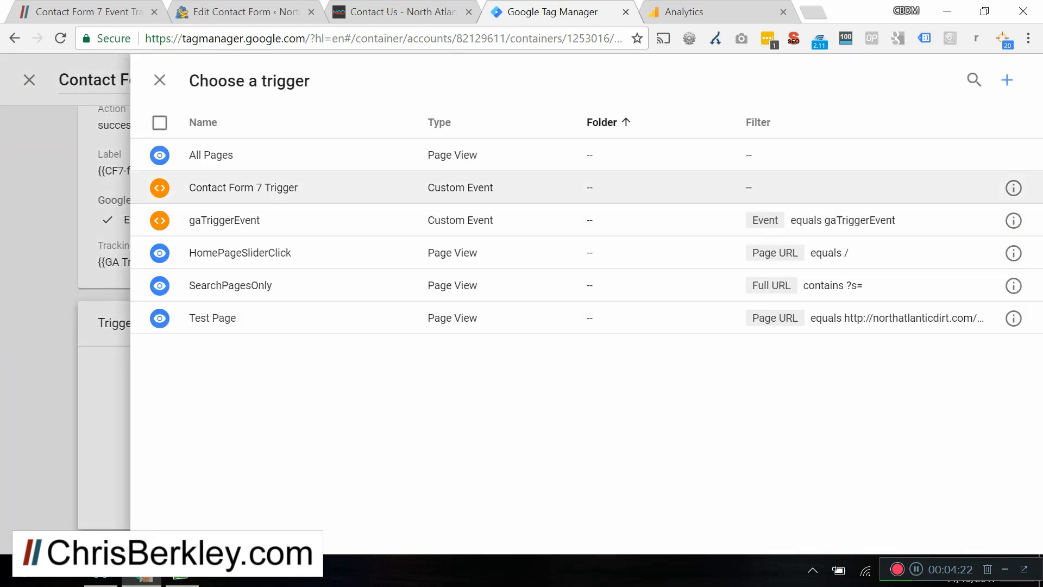
- Fire the tag on Contact Form 7 Trigger and save it
{"action": "left_click", "coordinate": [243, 187]}
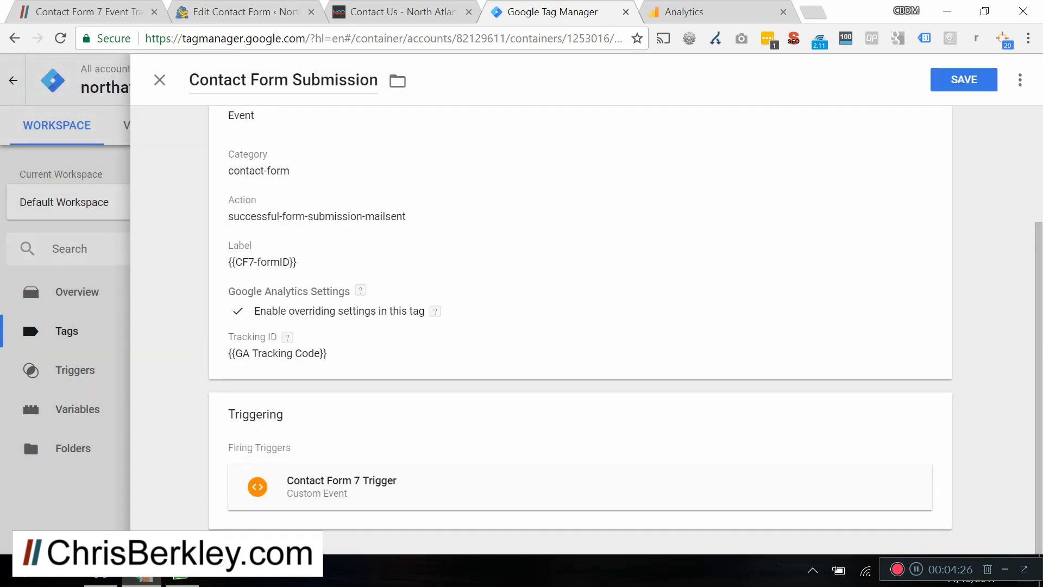
{"action": "left_click", "coordinate": [964, 79]}
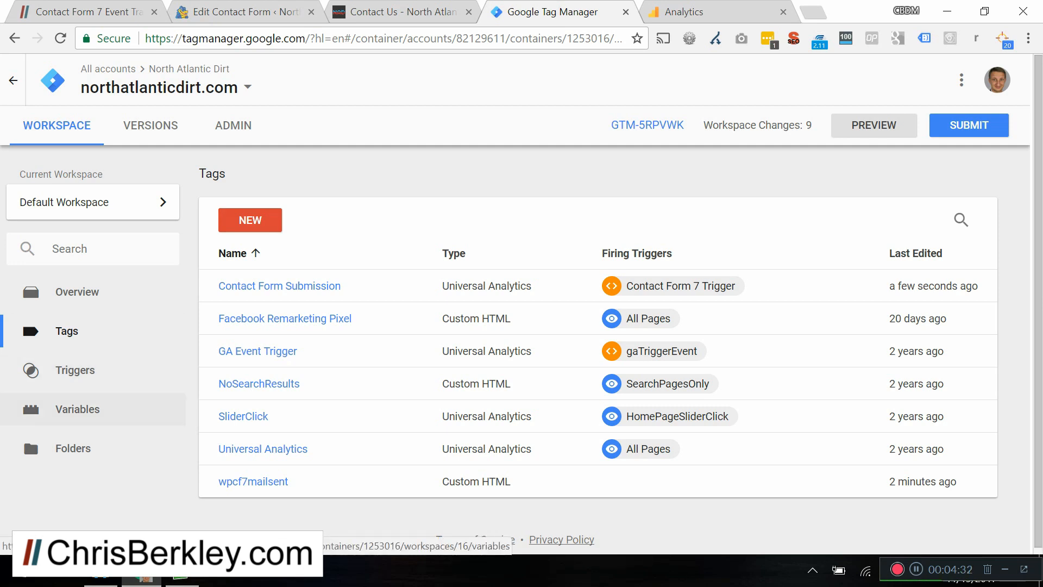
- Create a new user-defined variable named CF7-formID
{"action": "left_click", "coordinate": [77, 408]}
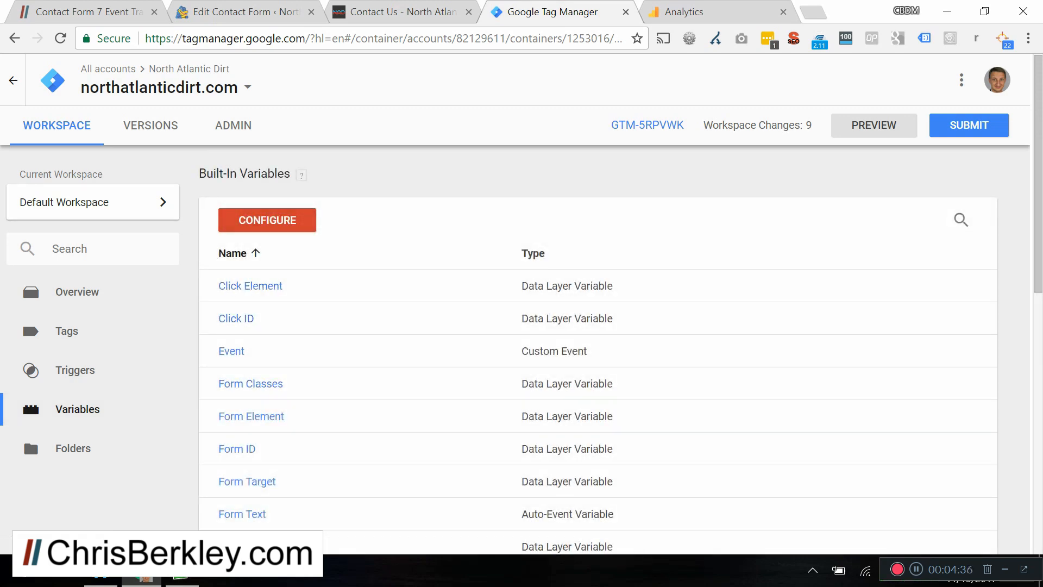
{"action": "mouse_move", "coordinate": [249, 285]}
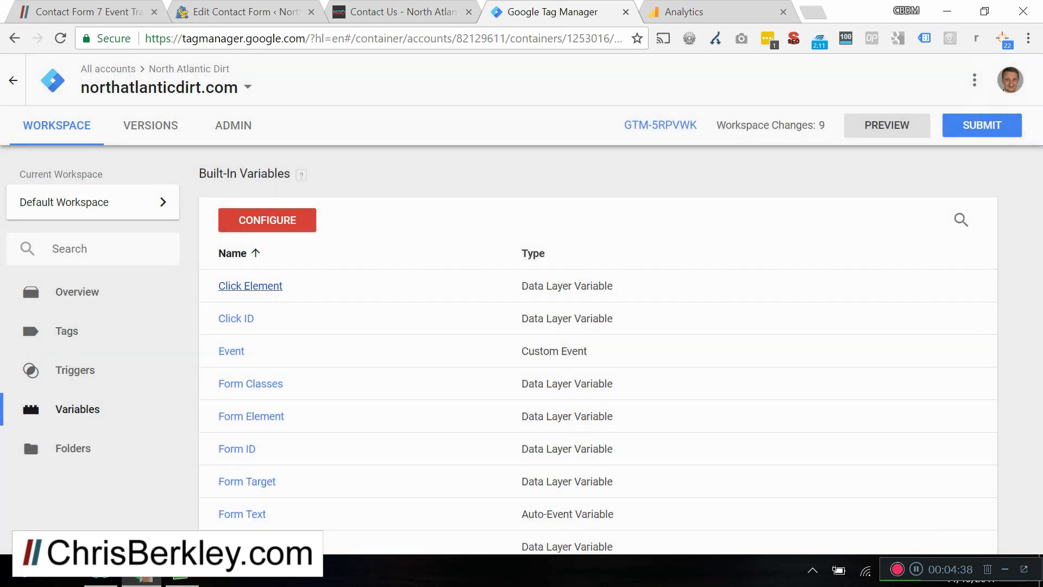
{"action": "scroll", "scroll_direction": "down", "scroll_amount": 3}
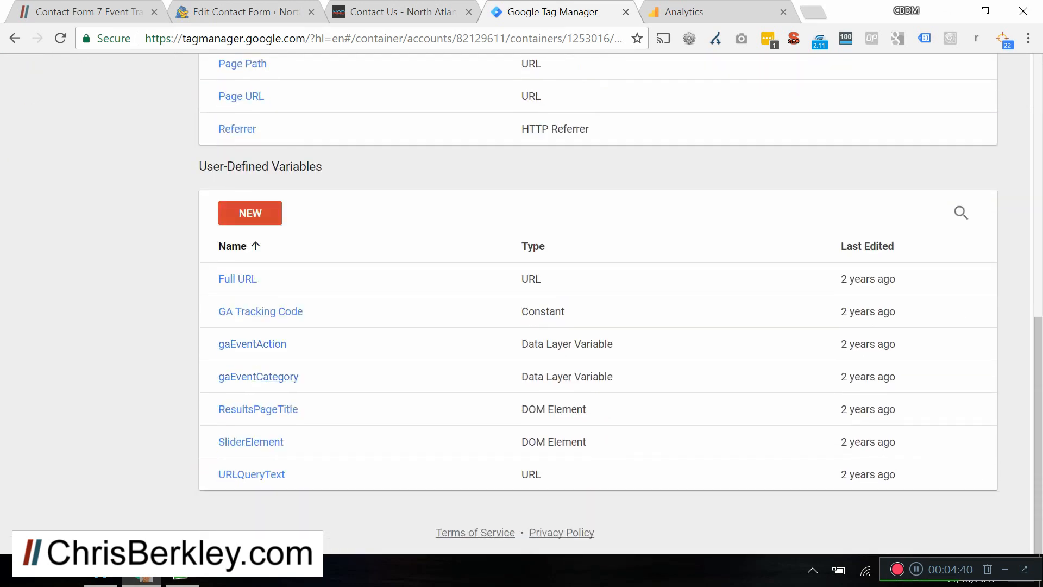
{"action": "left_click", "coordinate": [250, 213]}
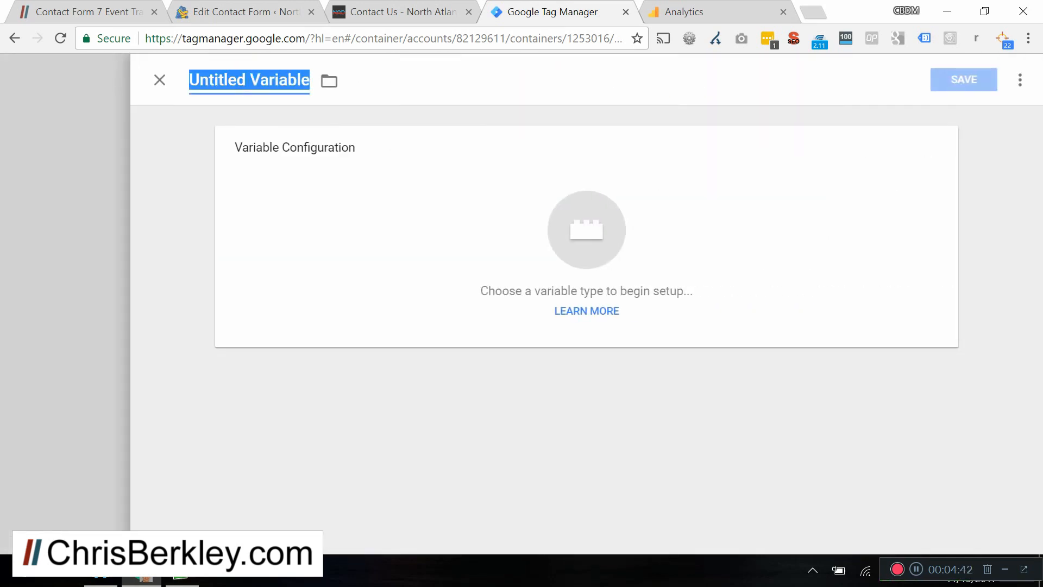
{"action": "type", "text": "CF7-form"}
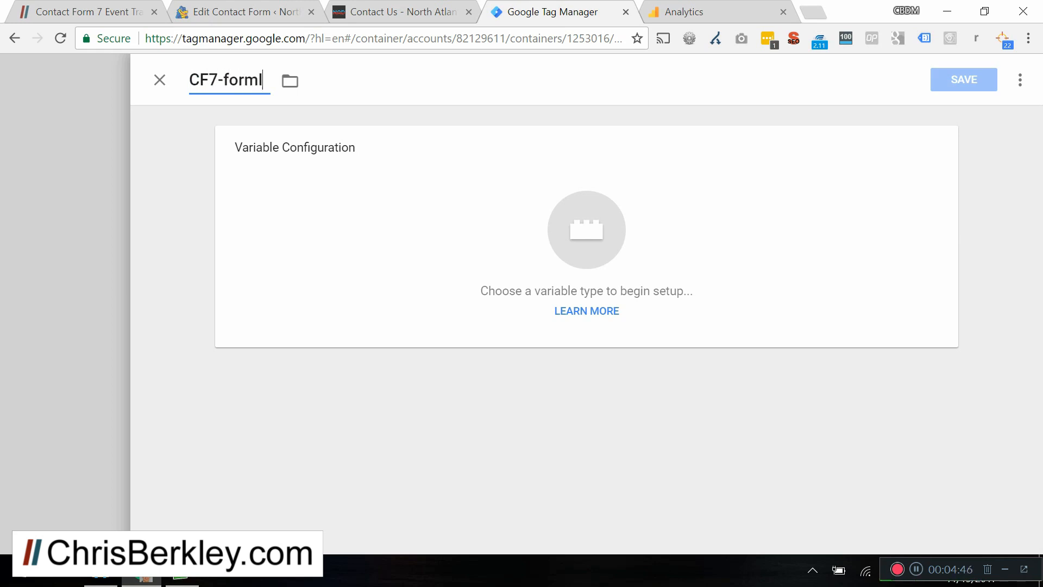
{"action": "type", "text": "ID"}
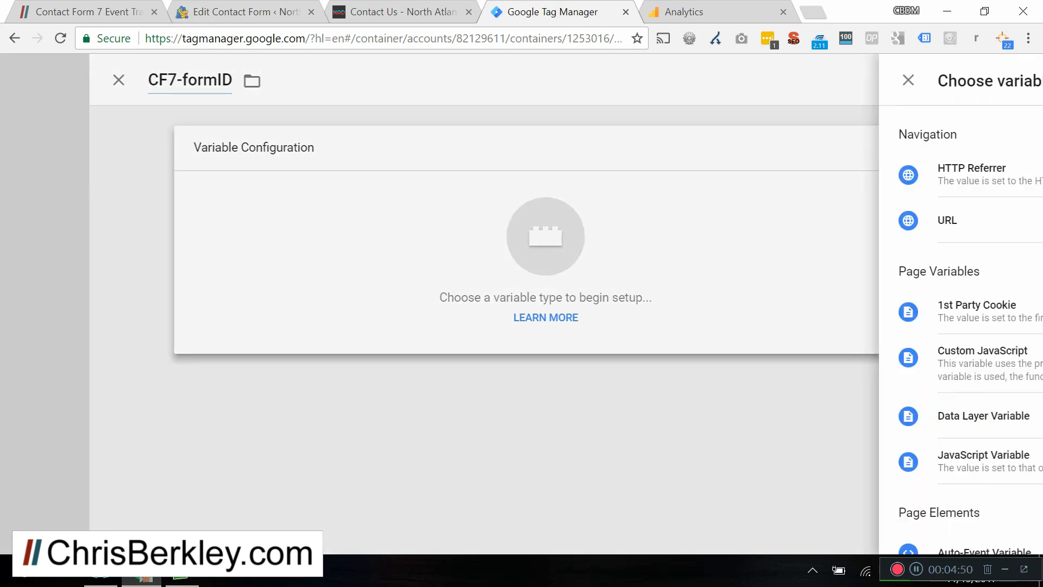
- Make CF7-formID a Data Layer Variable reading CF7formID and save it
{"action": "scroll", "scroll_direction": "down", "scroll_amount": 3}
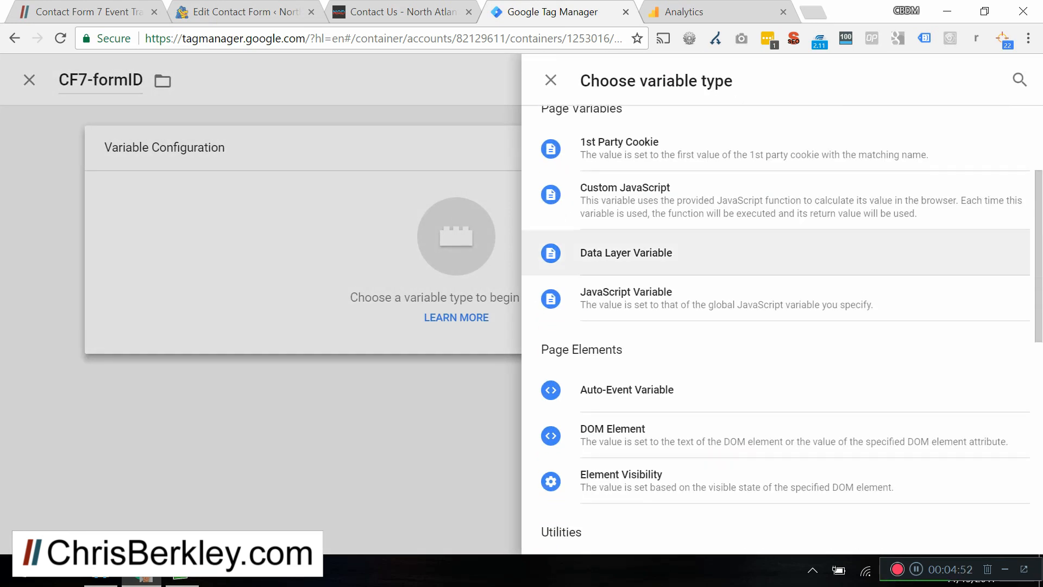
{"action": "scroll", "scroll_direction": "down", "scroll_amount": 3}
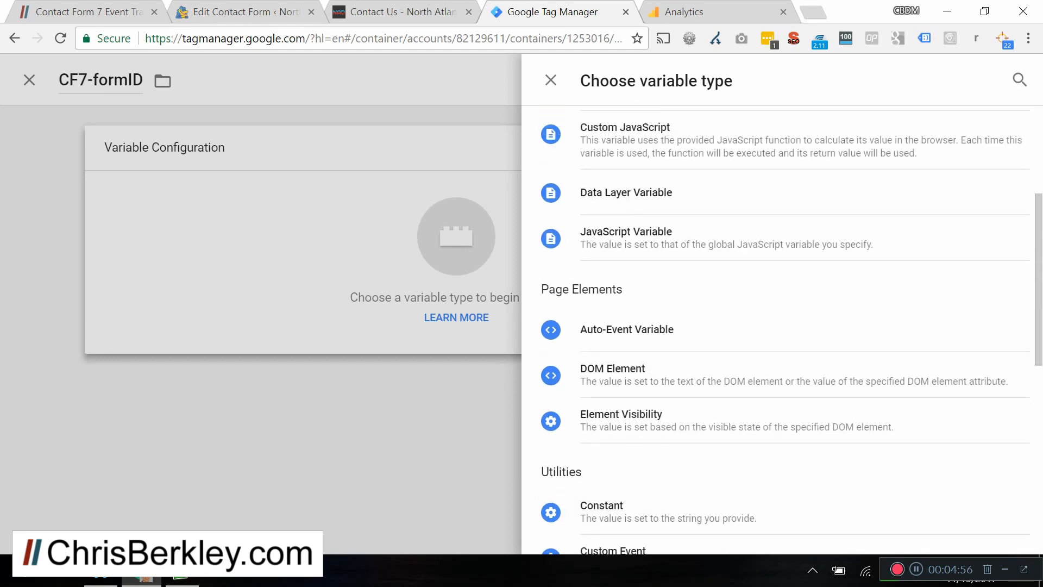
{"action": "left_click", "coordinate": [625, 192]}
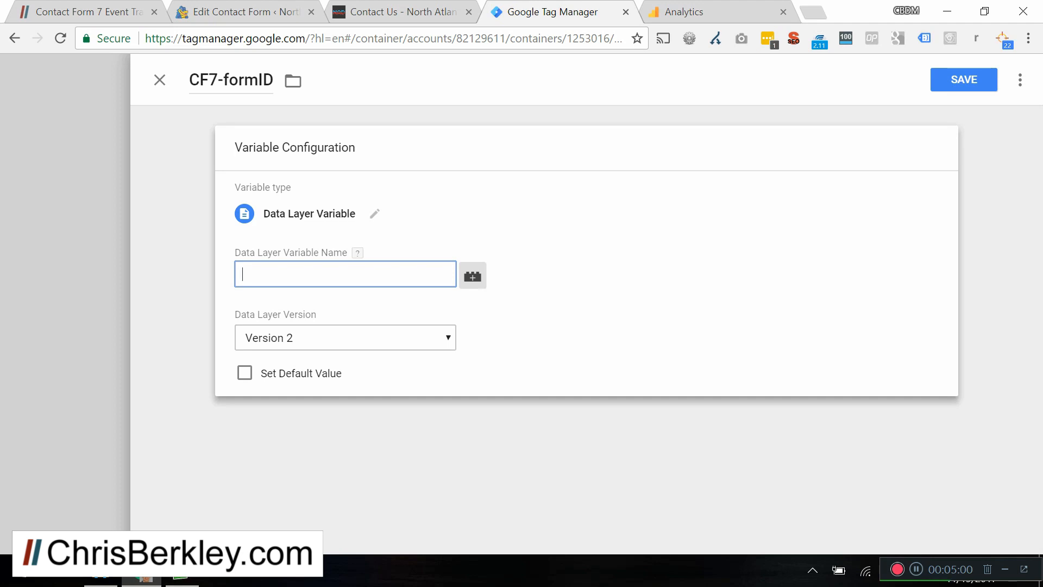
{"action": "type", "text": "CF7"}
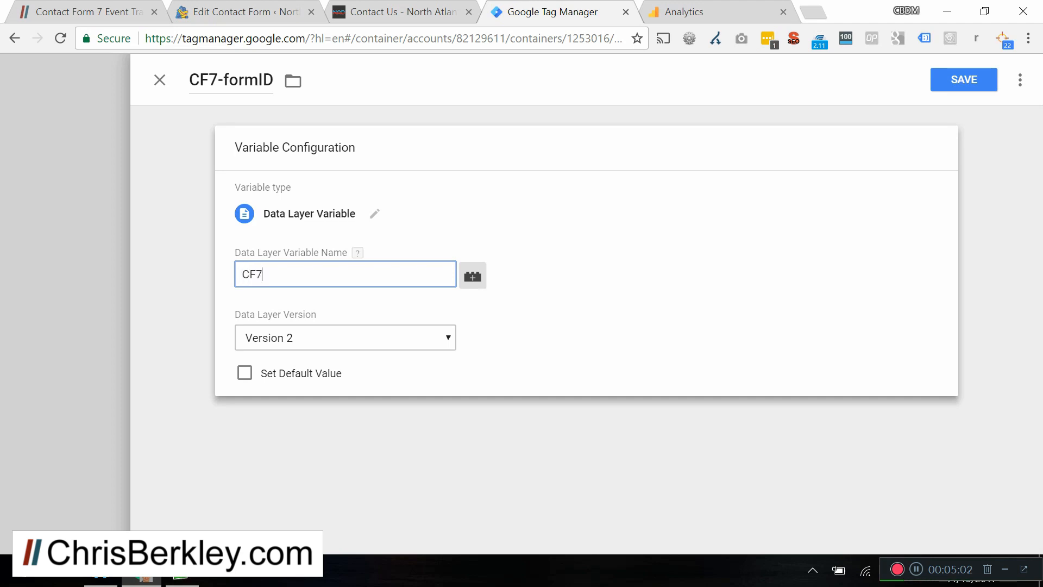
{"action": "type", "text": "formID"}
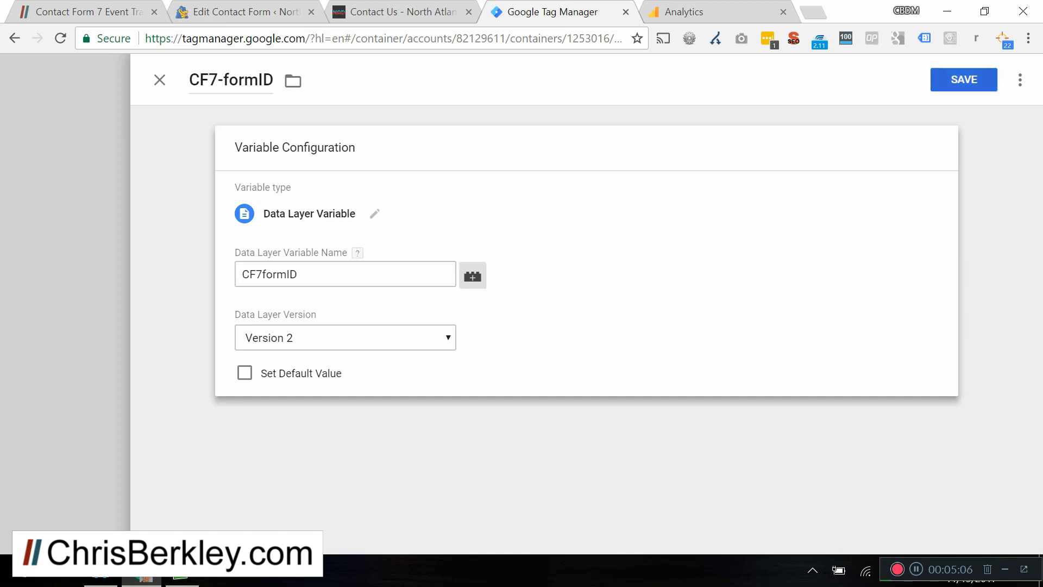
{"action": "left_click", "coordinate": [963, 80]}
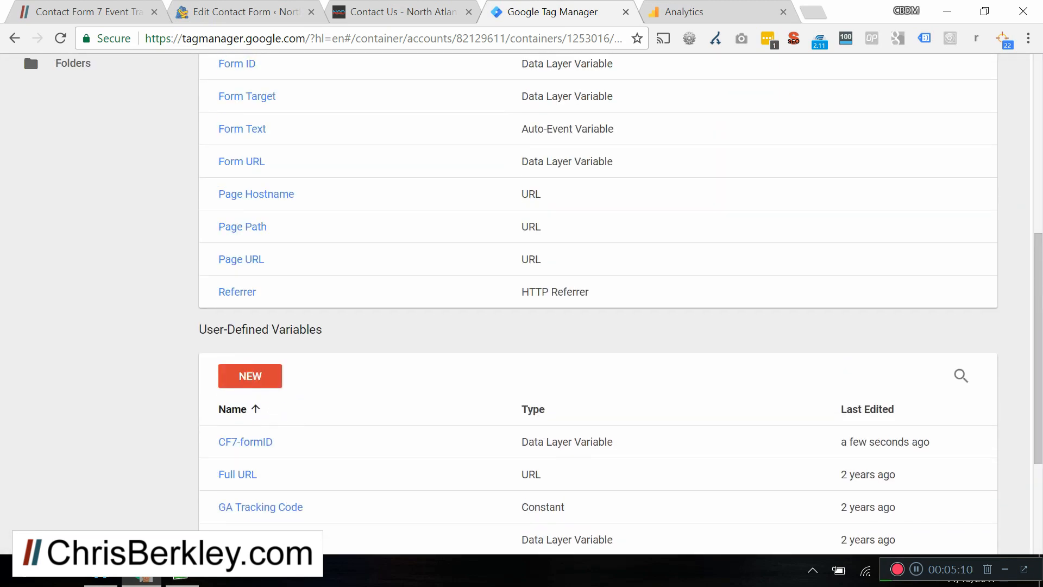
- Bring up the workspace overview showing the added changes
{"action": "scroll", "scroll_direction": "up", "scroll_amount": 3}
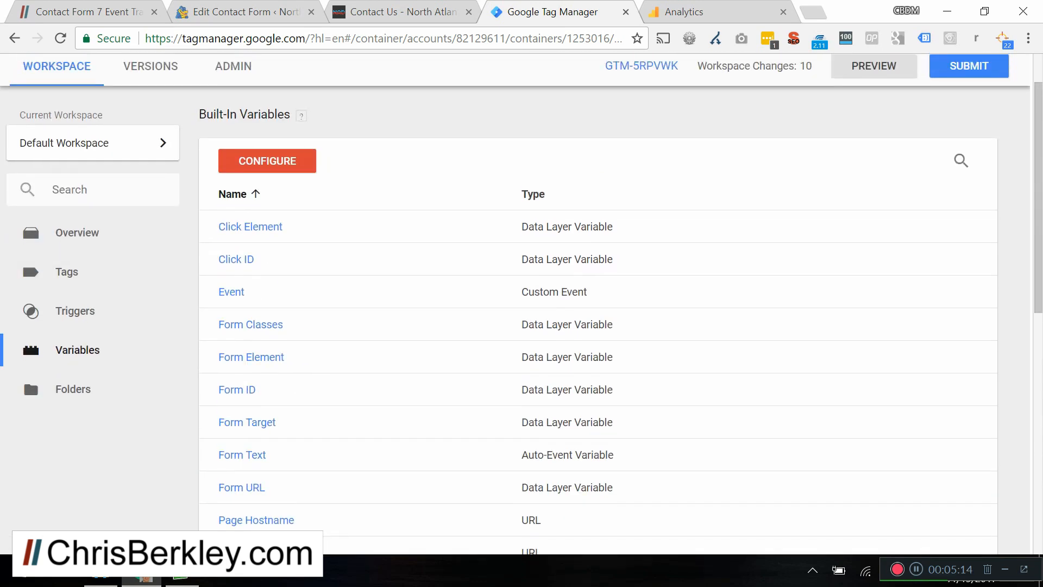
{"action": "left_click", "coordinate": [76, 232]}
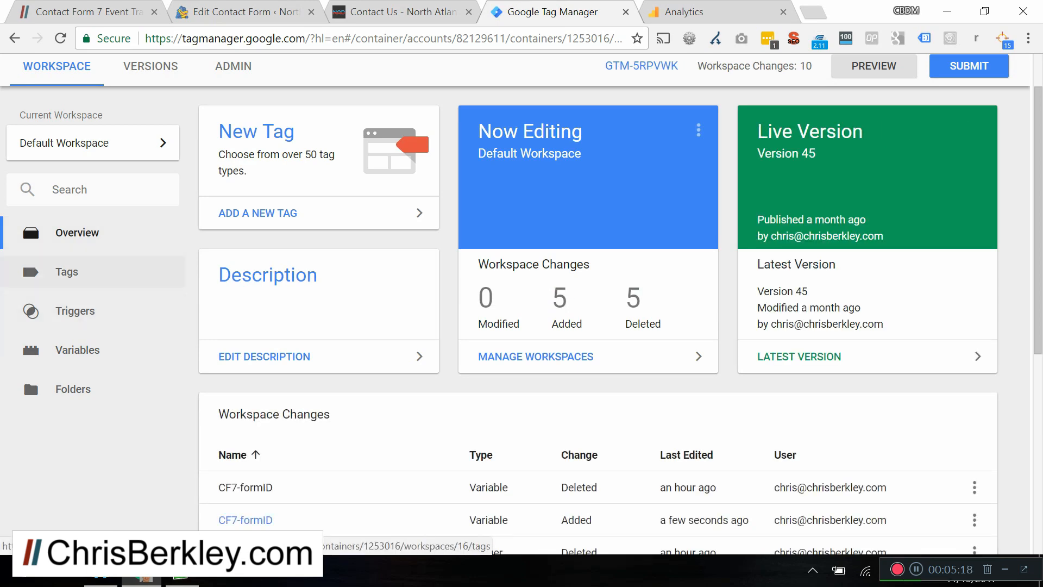
- Review the tags and triggers lists and the Contact Form Submission tag's {{CF7-formID}} label
{"action": "left_click", "coordinate": [66, 272]}
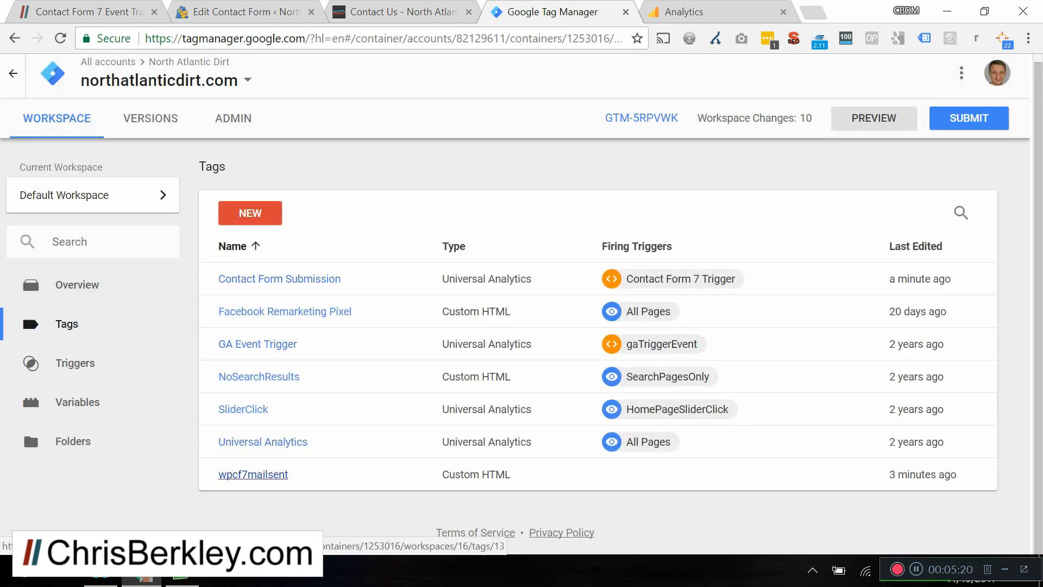
{"action": "left_click", "coordinate": [252, 474]}
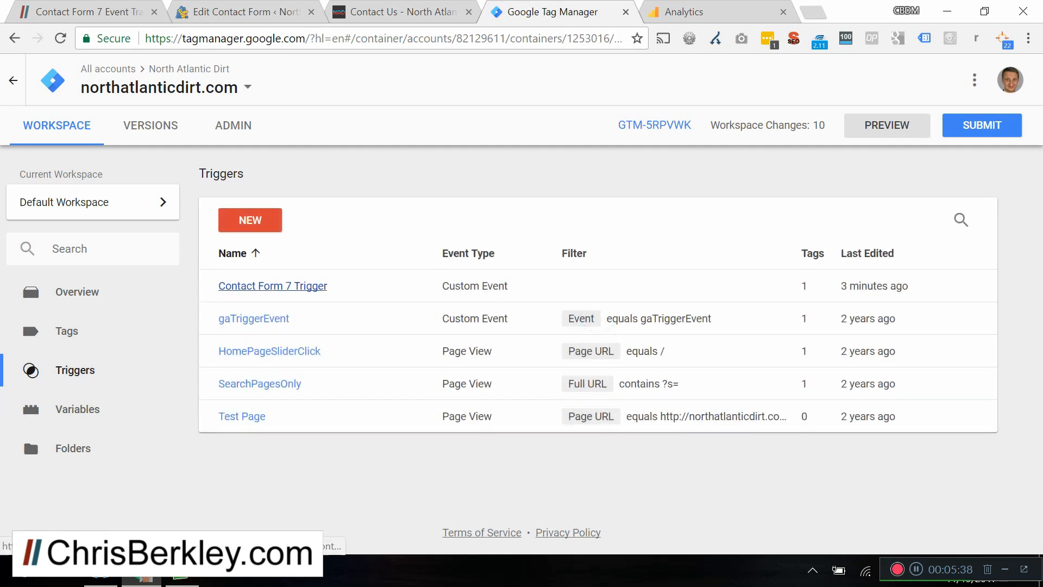
{"action": "left_click", "coordinate": [272, 286]}
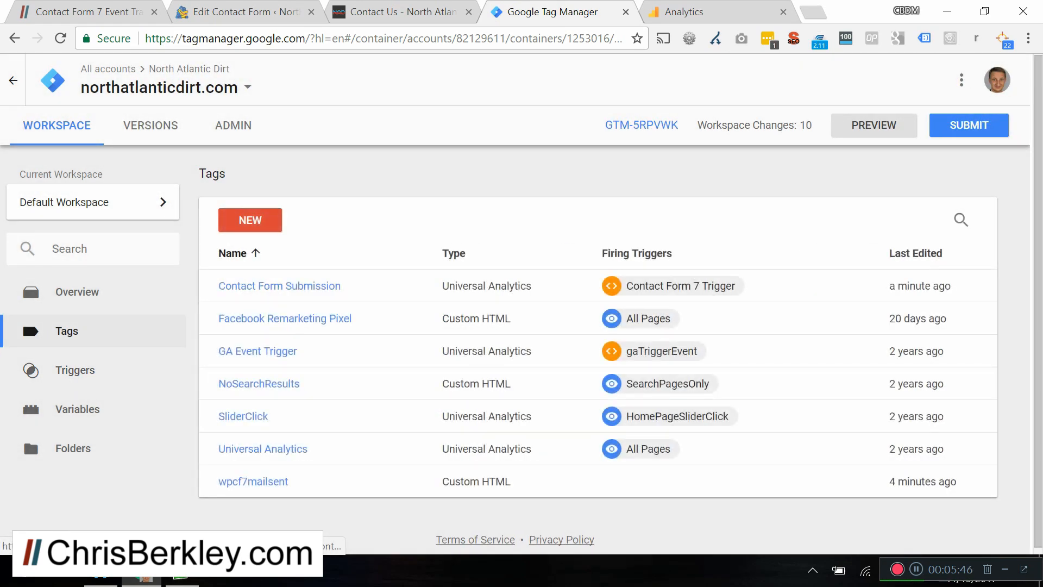
{"action": "left_click", "coordinate": [279, 286]}
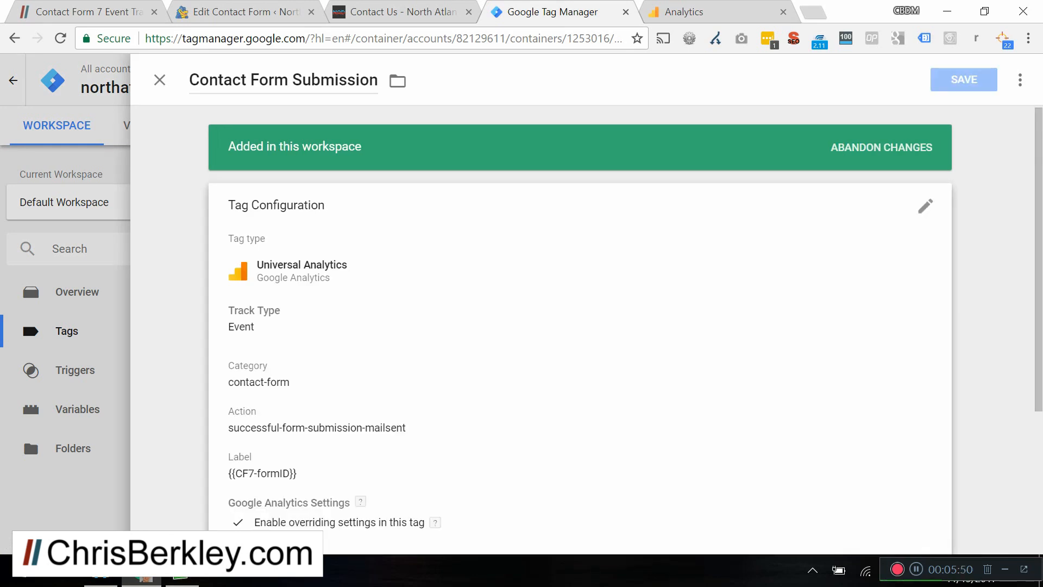
{"action": "scroll", "scroll_direction": "down", "scroll_amount": 3}
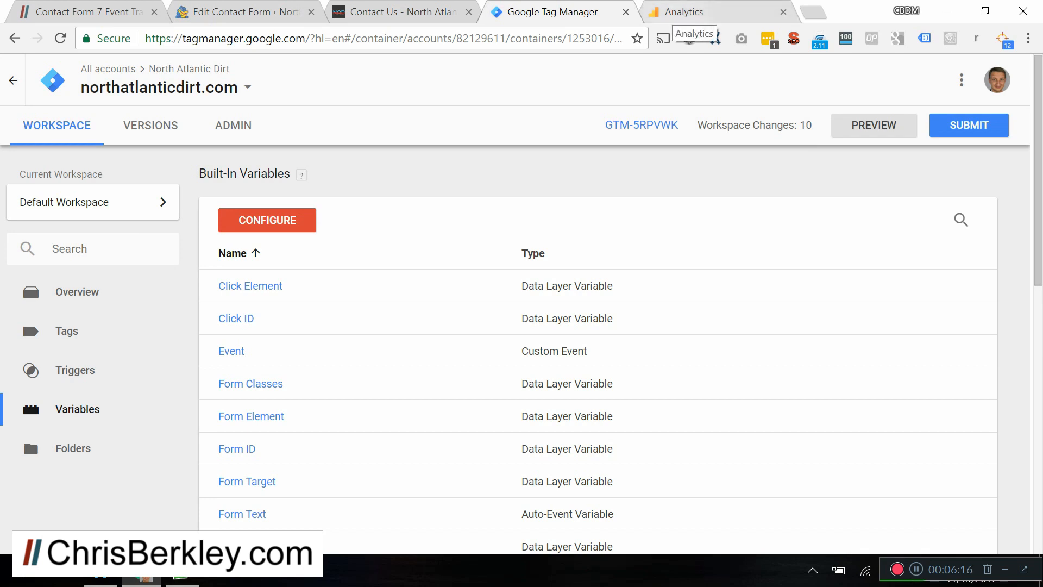
- Switch to Google Analytics and start a new Custom goal under the view's Goals
{"action": "left_click", "coordinate": [689, 12]}
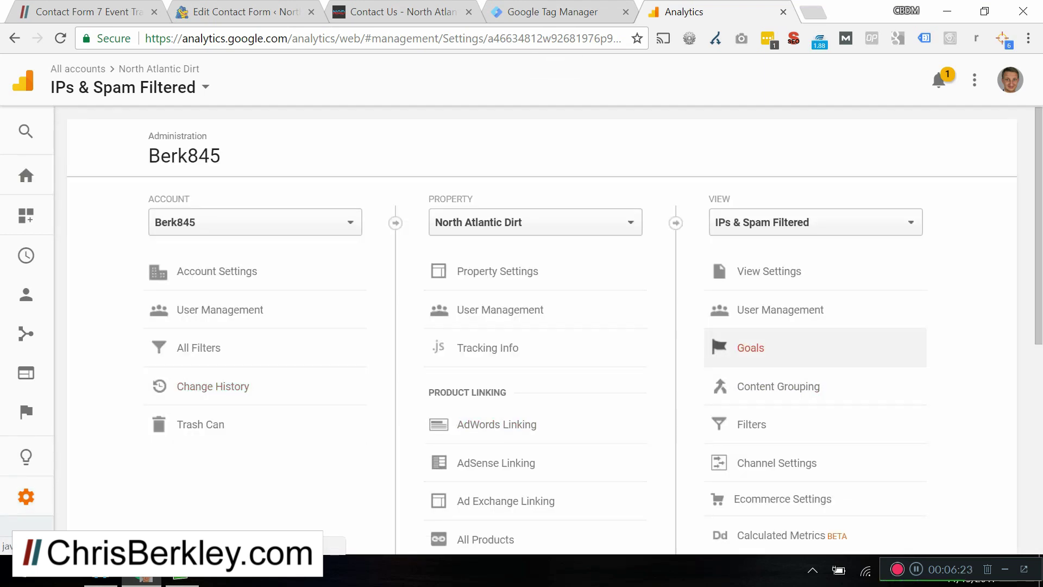
{"action": "left_click", "coordinate": [750, 348]}
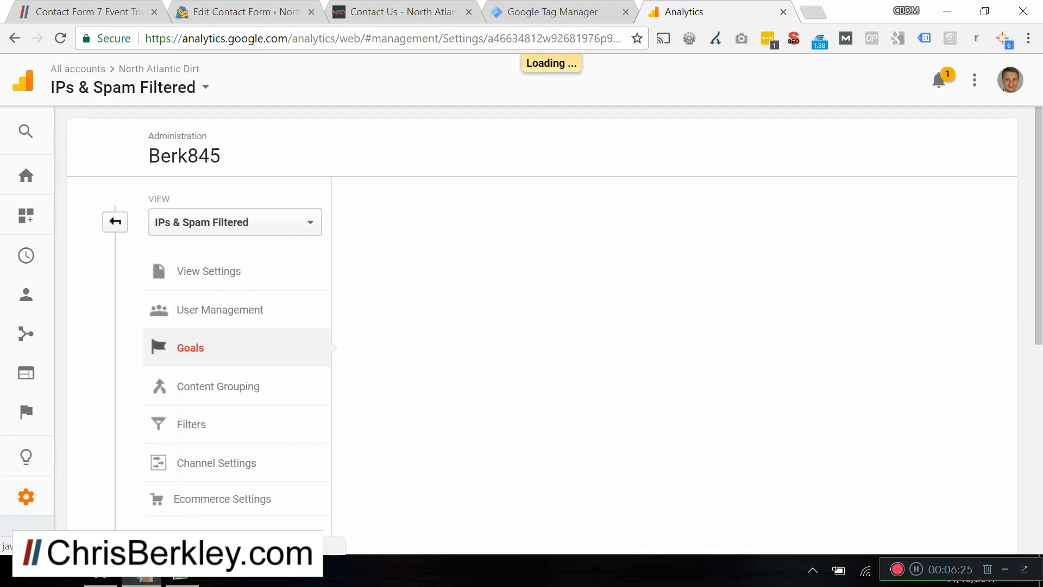
{"action": "left_click", "coordinate": [191, 348]}
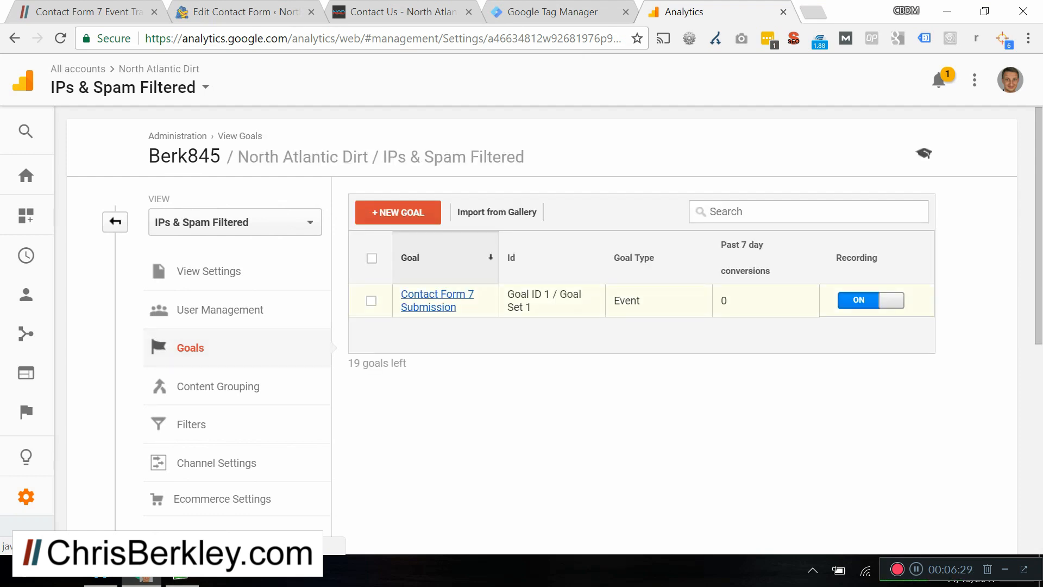
{"action": "left_click", "coordinate": [437, 300]}
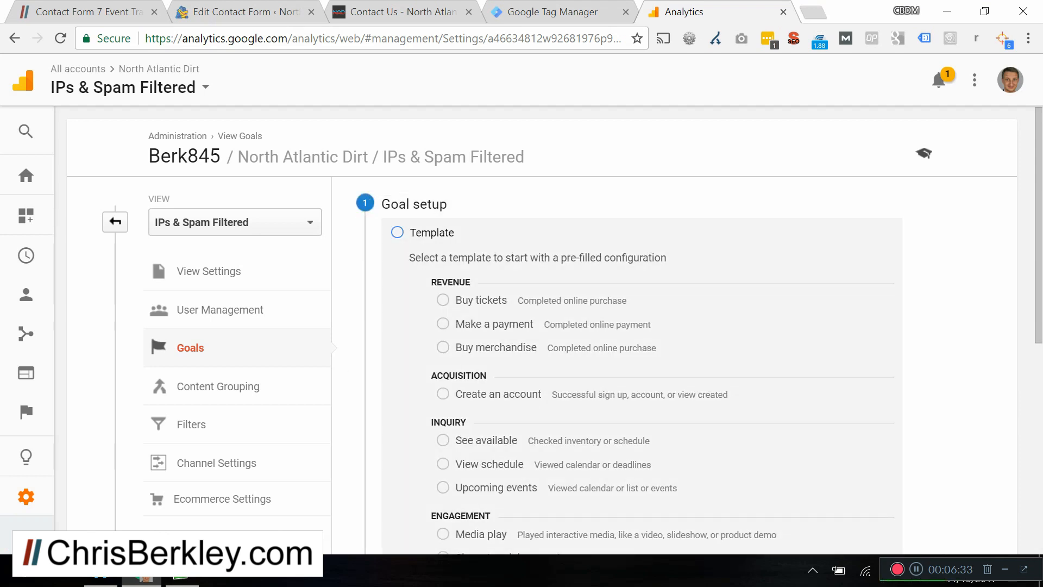
{"action": "scroll", "scroll_direction": "down", "scroll_amount": 3}
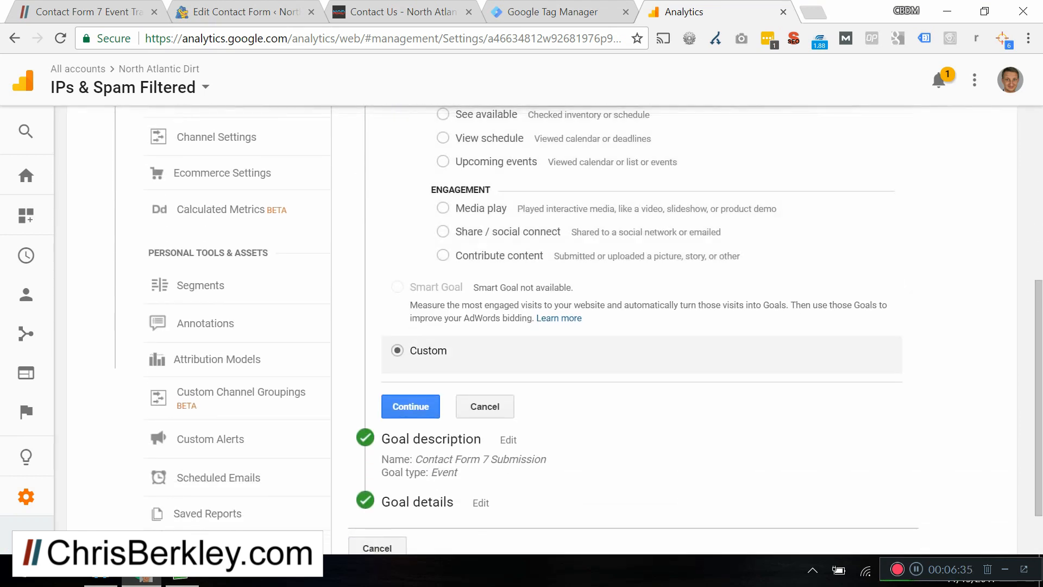
{"action": "left_click", "coordinate": [411, 406]}
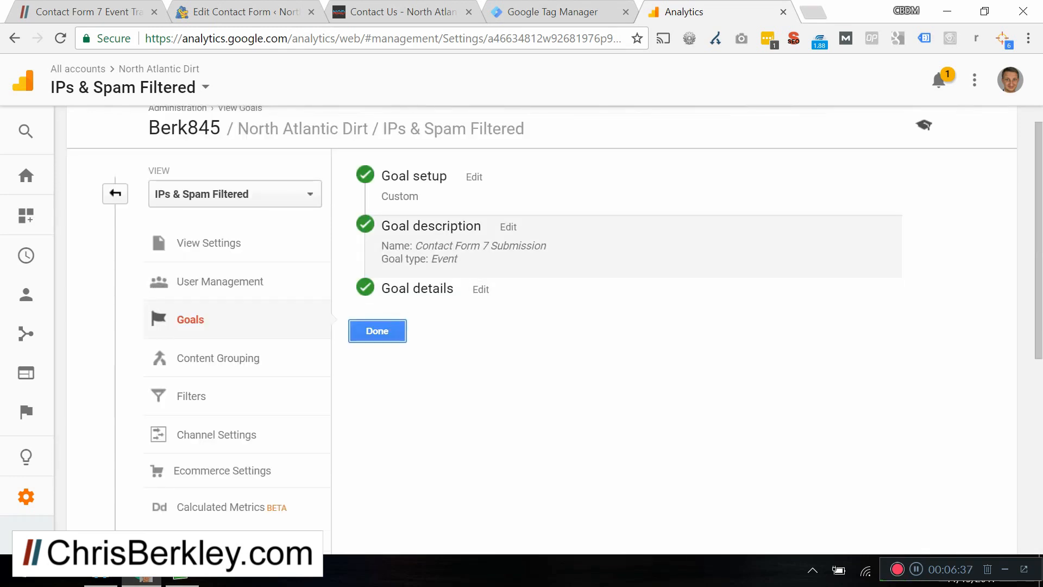
- Confirm the goal description as 'Contact Form 7 Submission' of type Event
{"action": "left_click", "coordinate": [509, 226]}
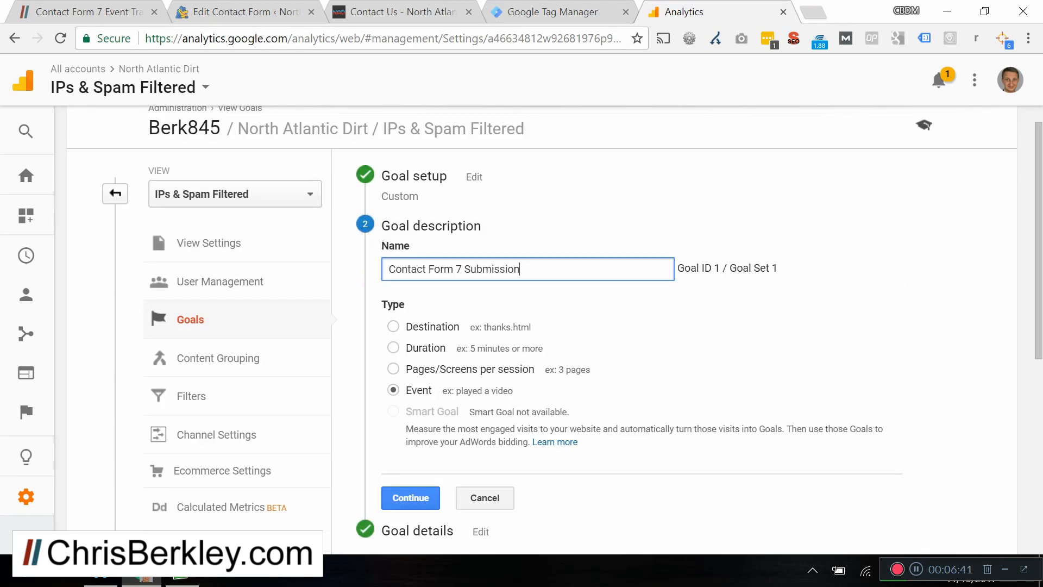
{"action": "scroll", "scroll_direction": "down", "scroll_amount": 3}
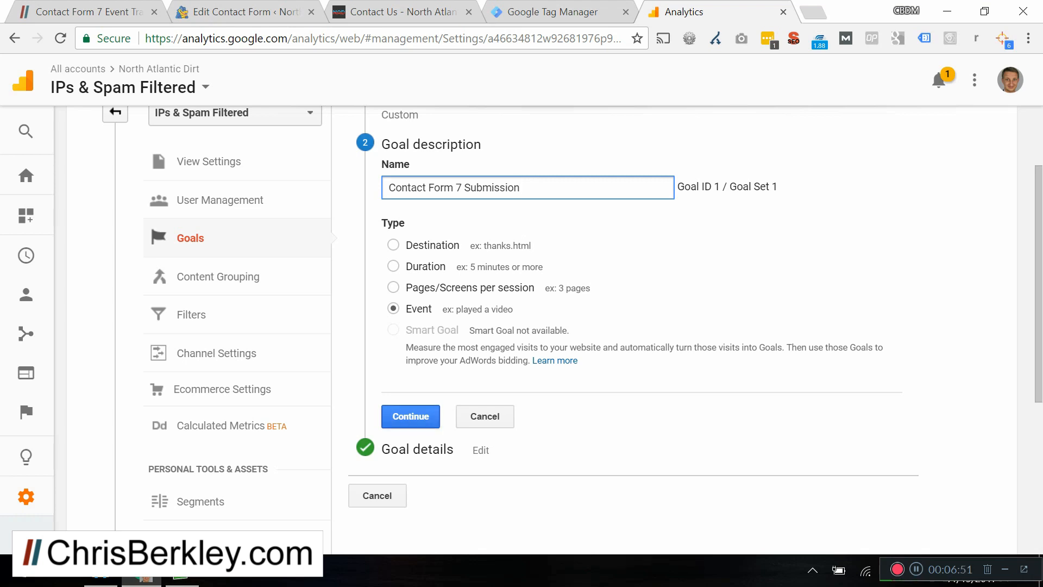
{"action": "left_click", "coordinate": [411, 416]}
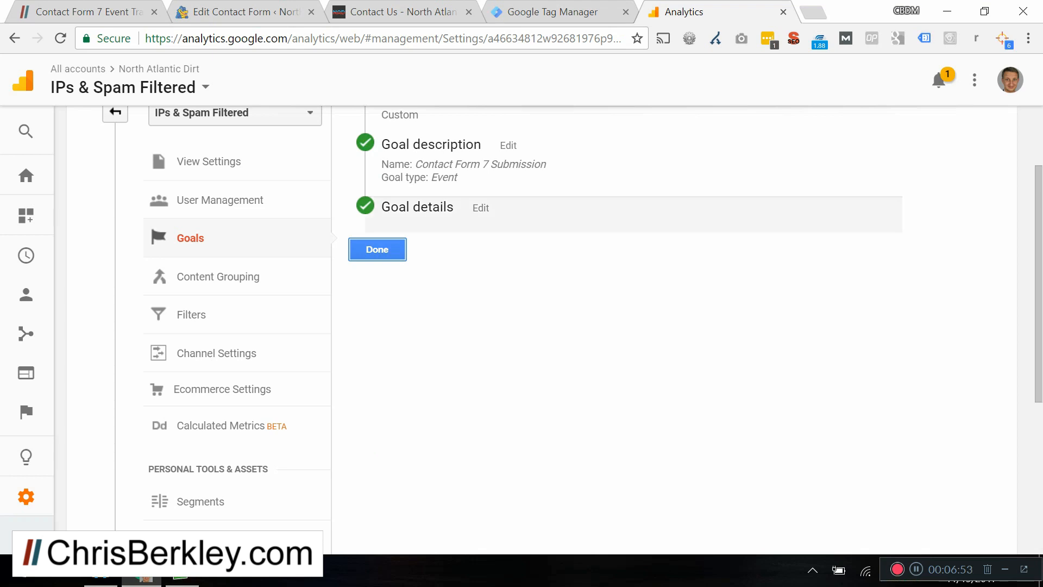
- Set the event conditions to category contact-form and action successful-form-submission
{"action": "left_click", "coordinate": [480, 206]}
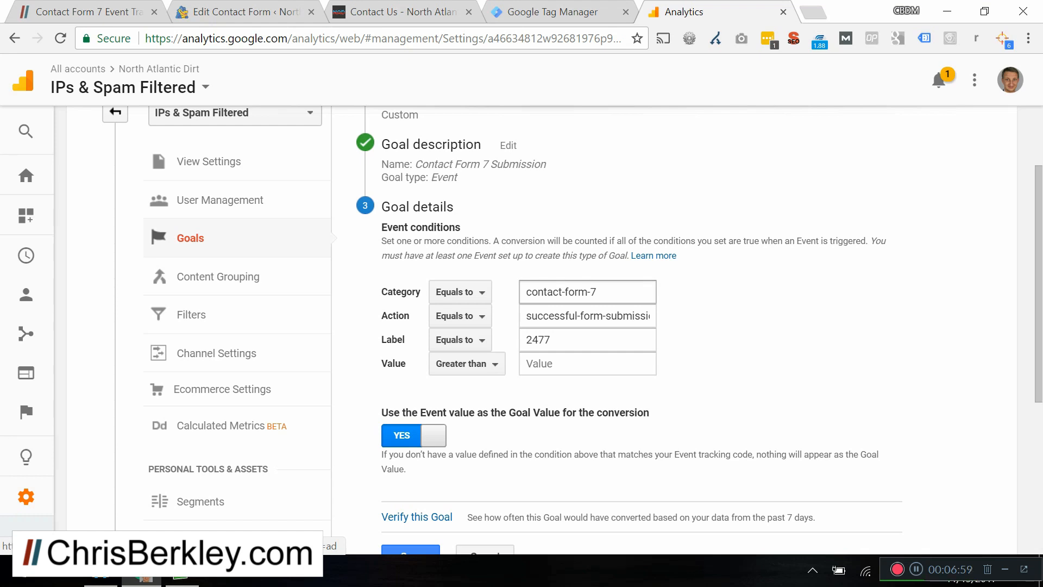
{"action": "key", "text": "Backspace"}
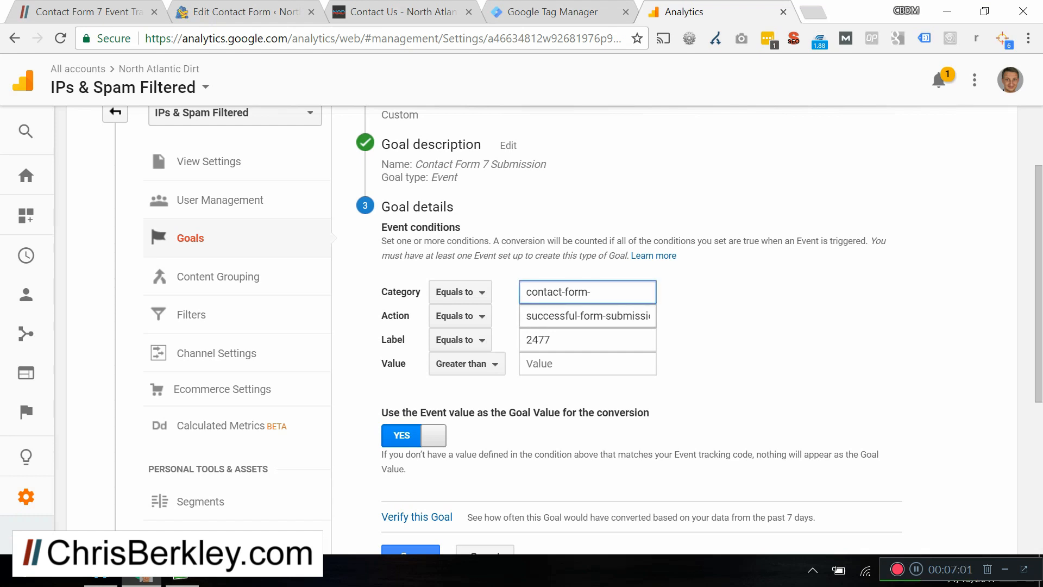
{"action": "key", "text": "Backspace"}
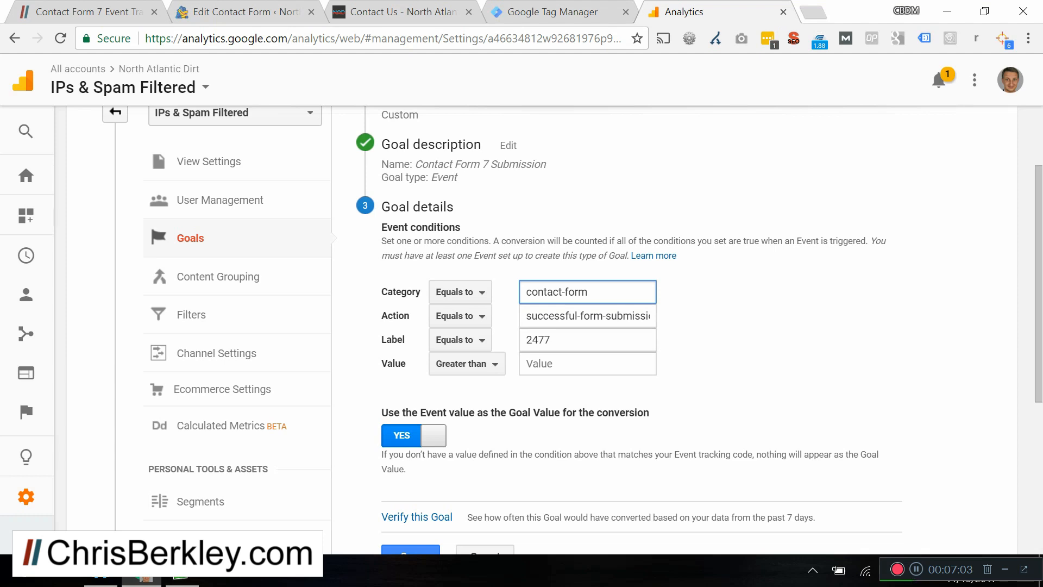
{"action": "left_click", "coordinate": [586, 315]}
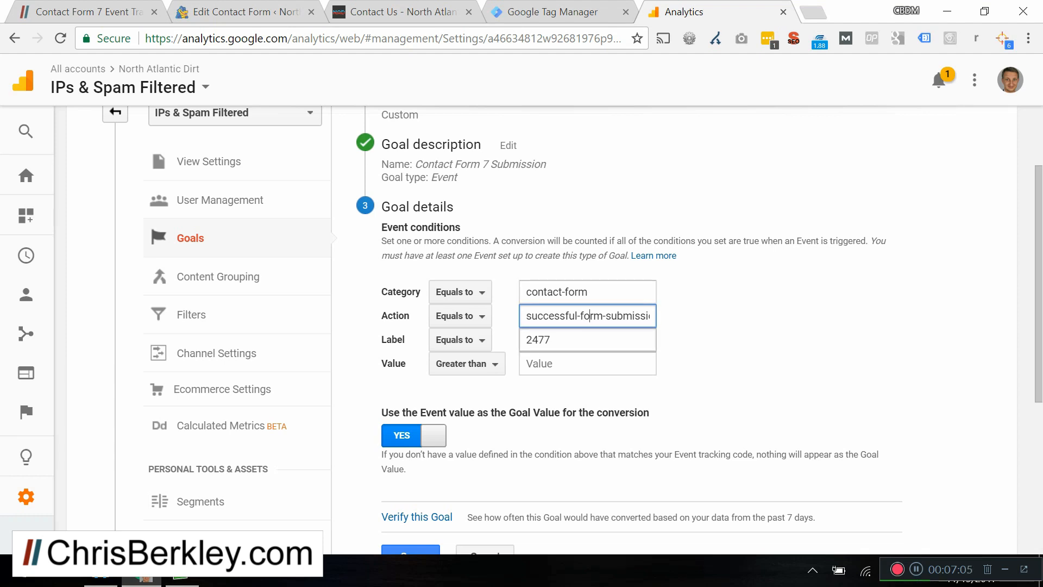
{"action": "type", "text": "form-submission-mailsent"}
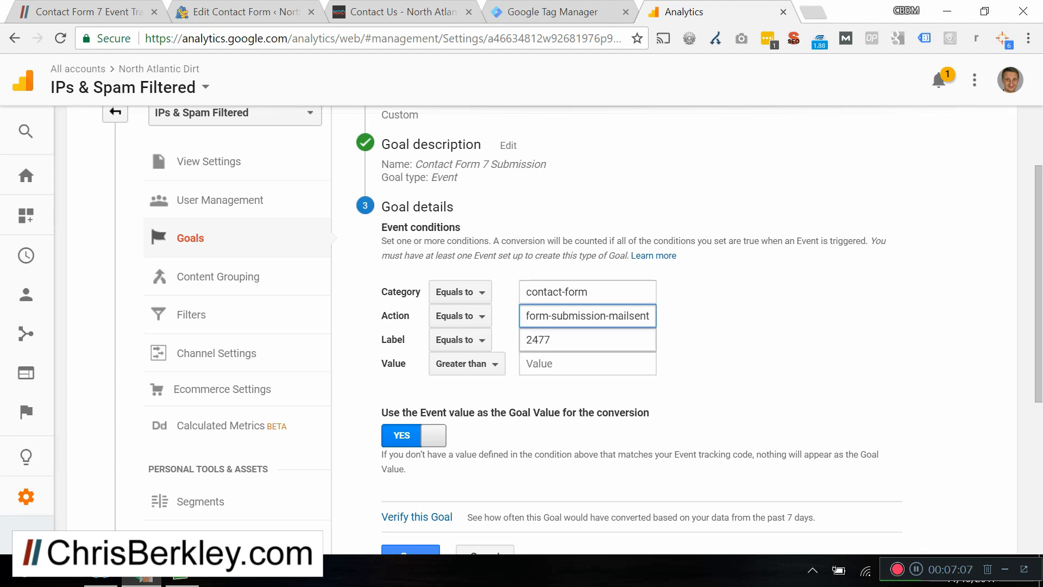
{"action": "type", "text": "successful-form-submission"}
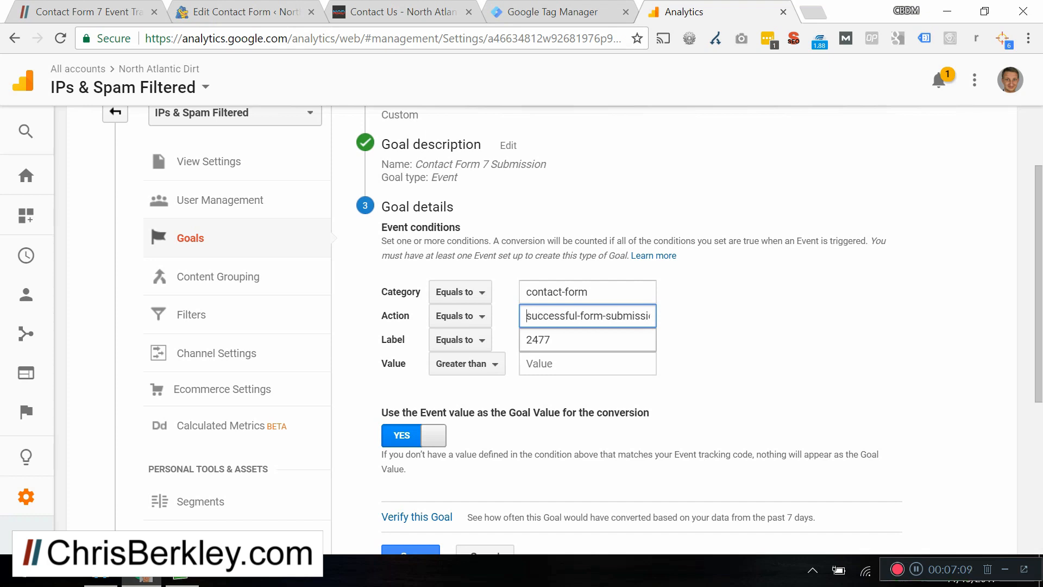
- Clear the label condition and switch to the WordPress Contact Forms list for the form ID
{"action": "left_click", "coordinate": [588, 339]}
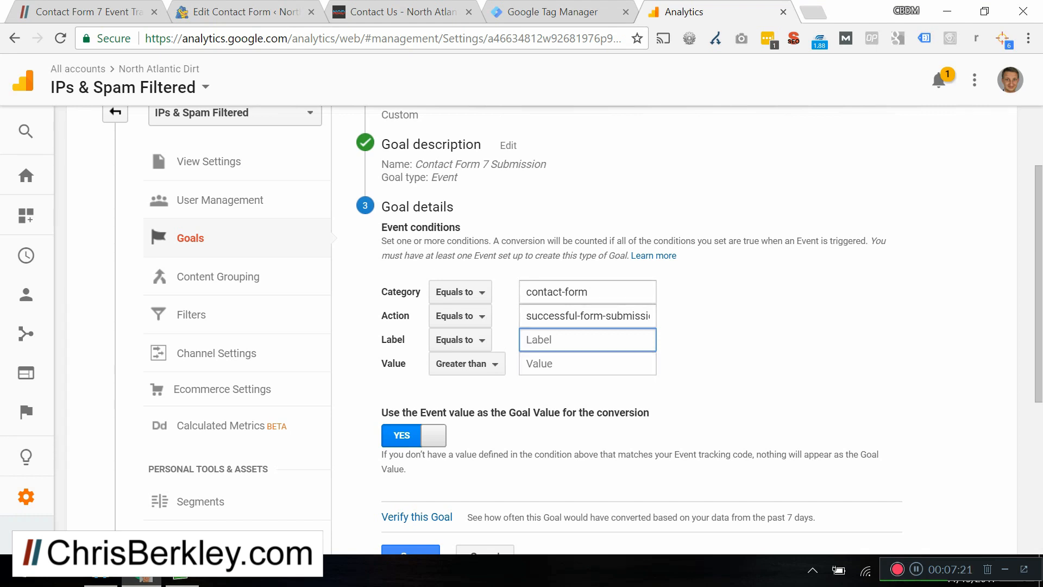
{"action": "left_click", "coordinate": [587, 339]}
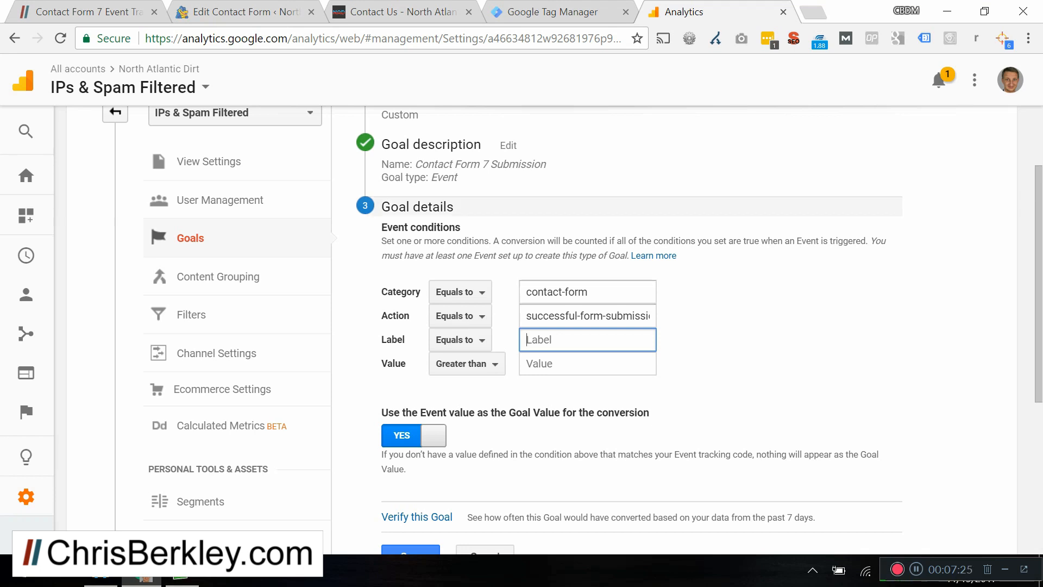
{"action": "left_click", "coordinate": [242, 12]}
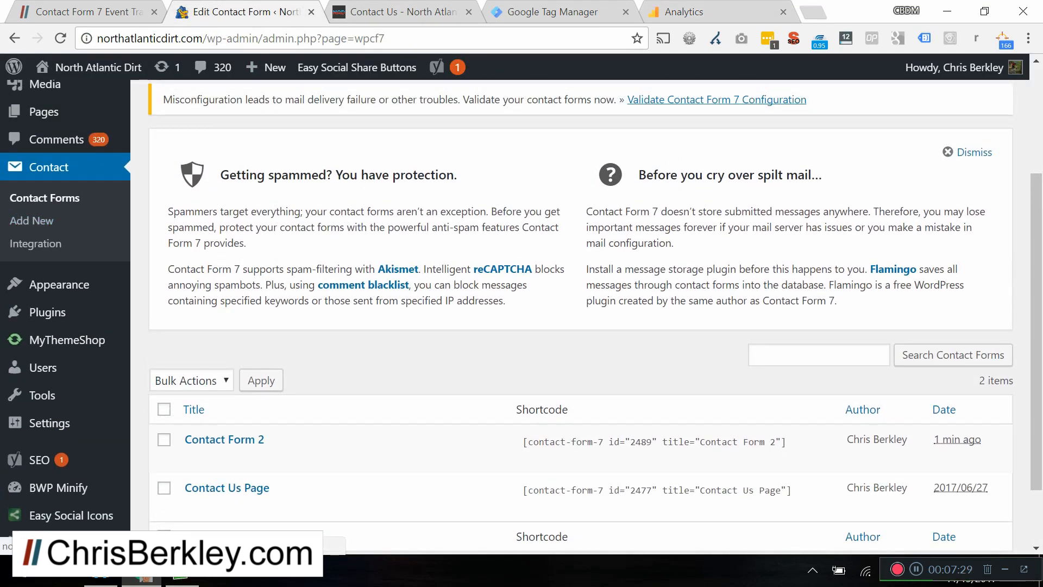
{"action": "scroll", "scroll_direction": "down", "scroll_amount": 3}
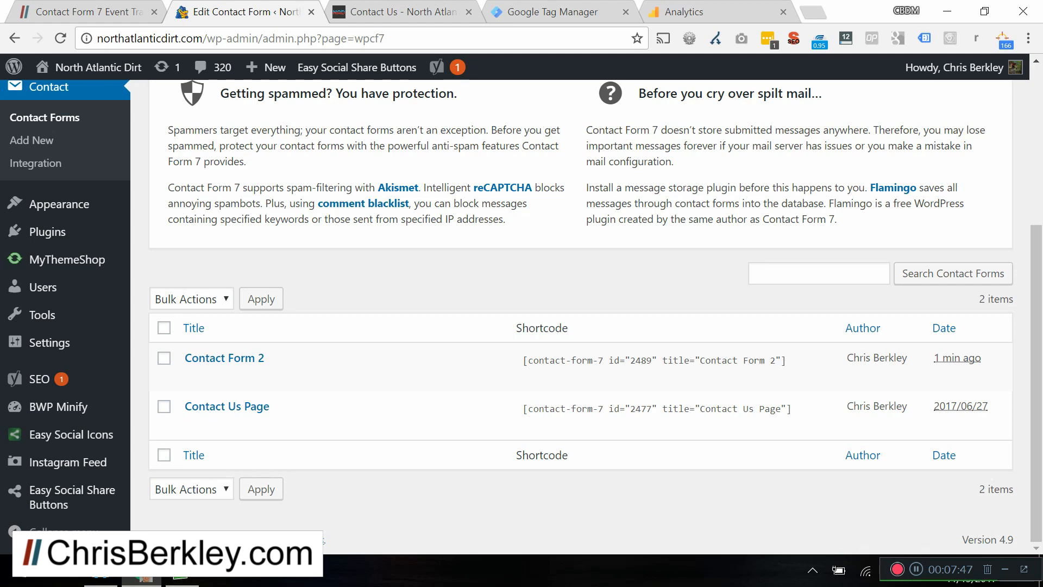
{"action": "left_click", "coordinate": [404, 12]}
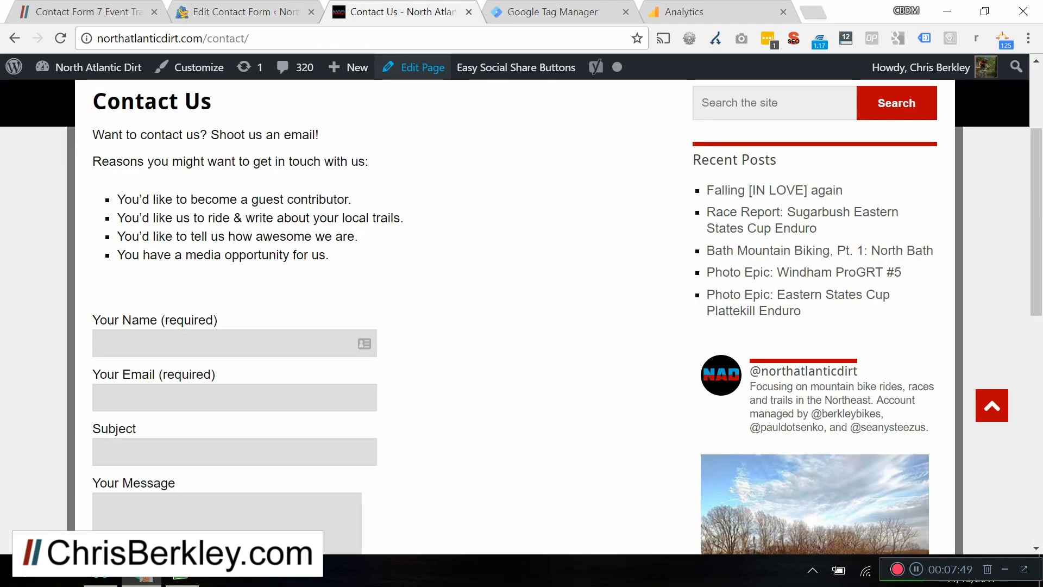
{"action": "key", "text": "F12"}
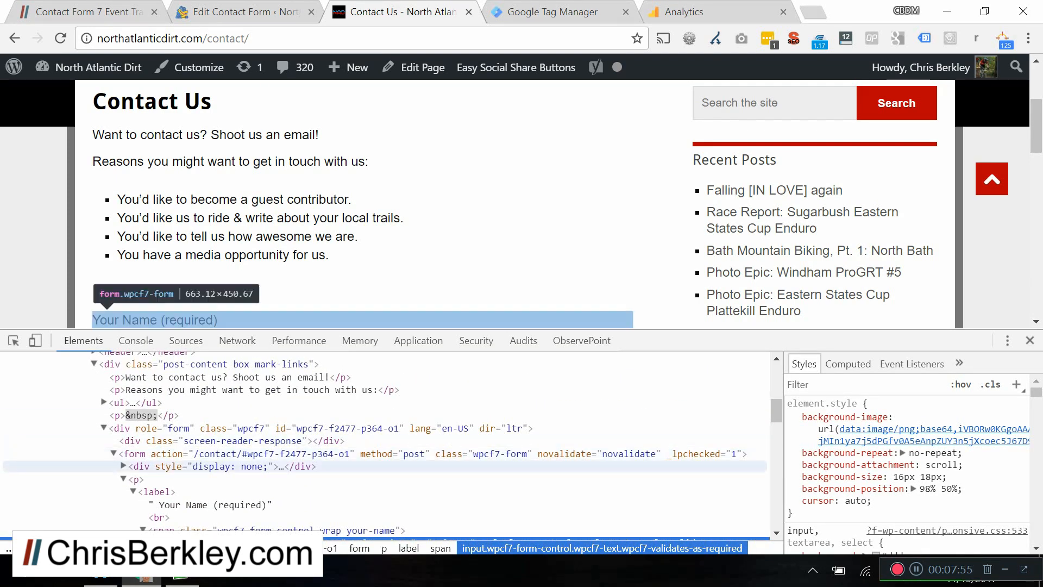
{"action": "left_click", "coordinate": [233, 12]}
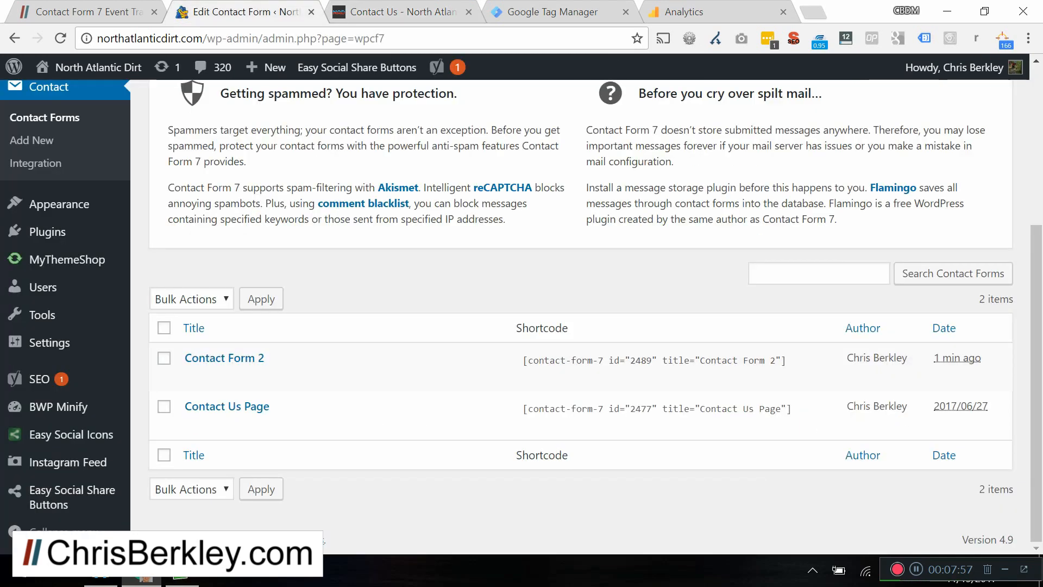
{"action": "mouse_move", "coordinate": [226, 406]}
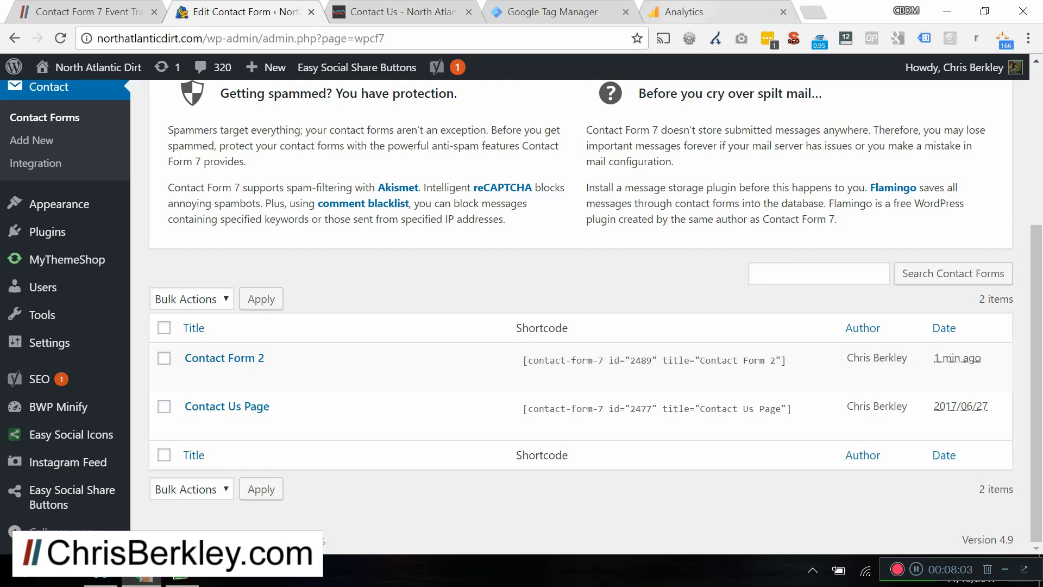
- Save the goal with label 2477 and view it in Real-Time Conversions
{"action": "left_click", "coordinate": [690, 12]}
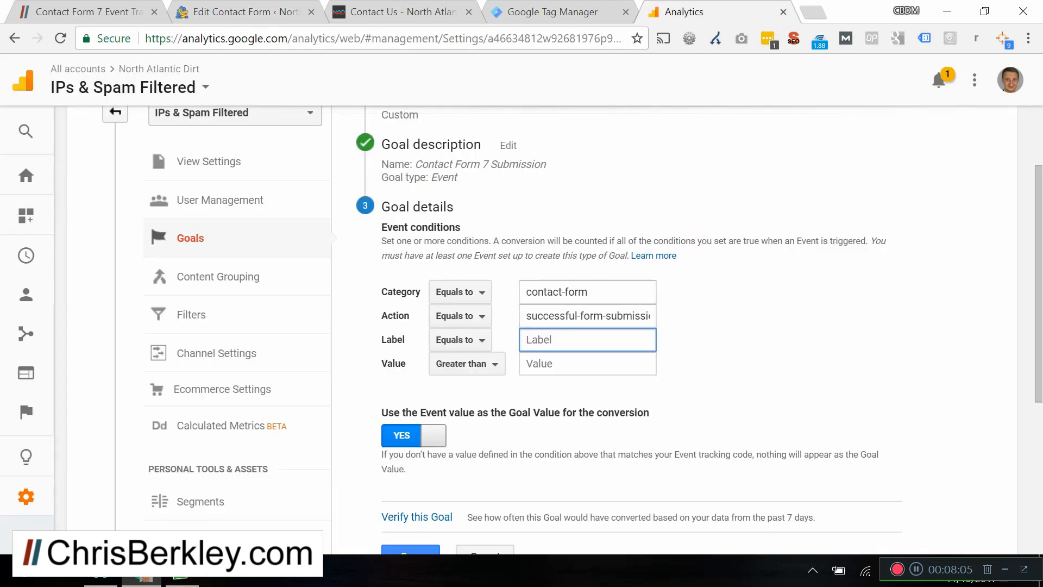
{"action": "type", "text": "2477"}
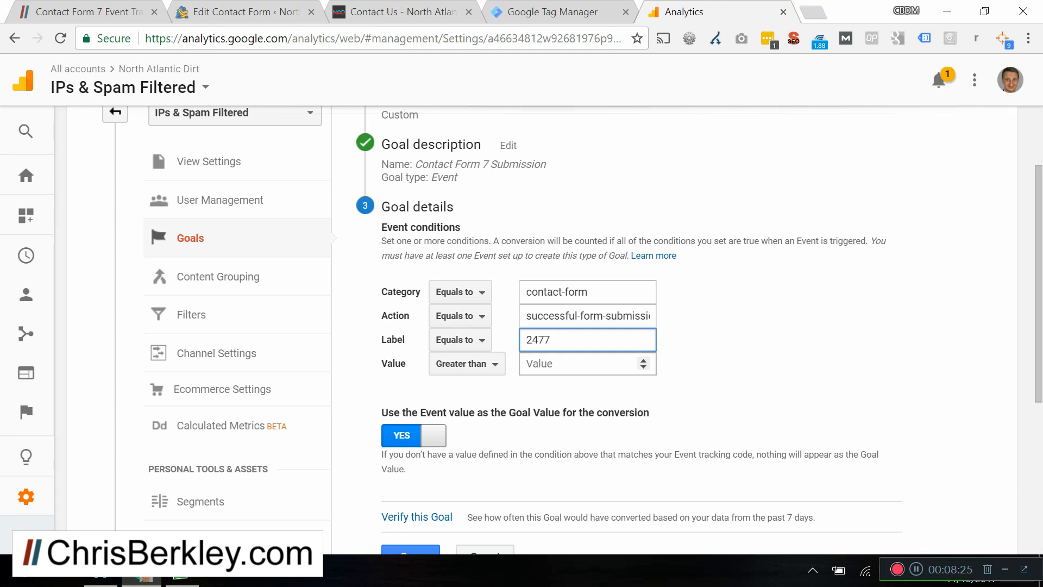
{"action": "scroll", "scroll_direction": "down", "scroll_amount": 3}
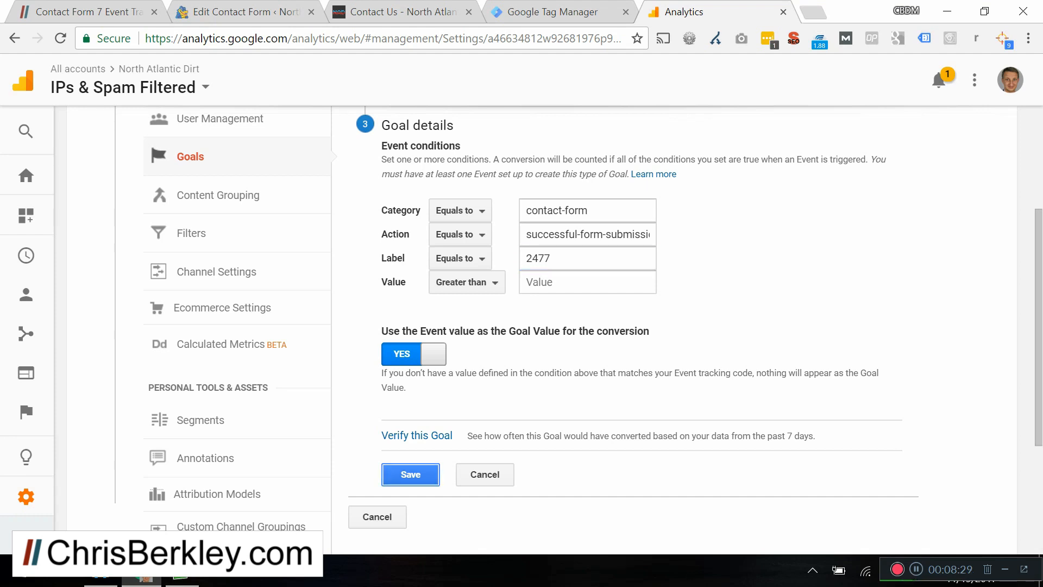
{"action": "left_click", "coordinate": [411, 474]}
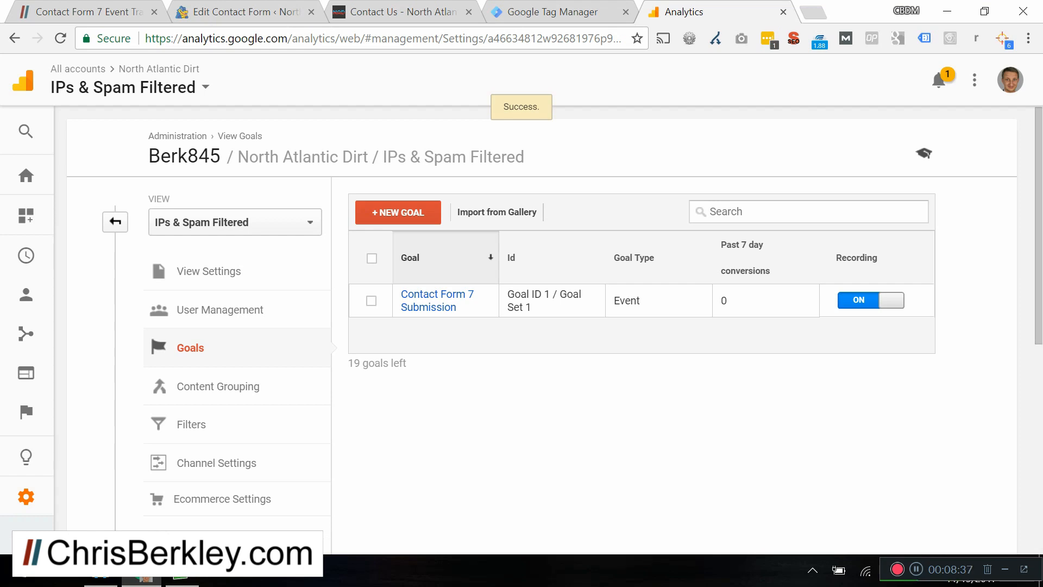
{"action": "mouse_move", "coordinate": [26, 254]}
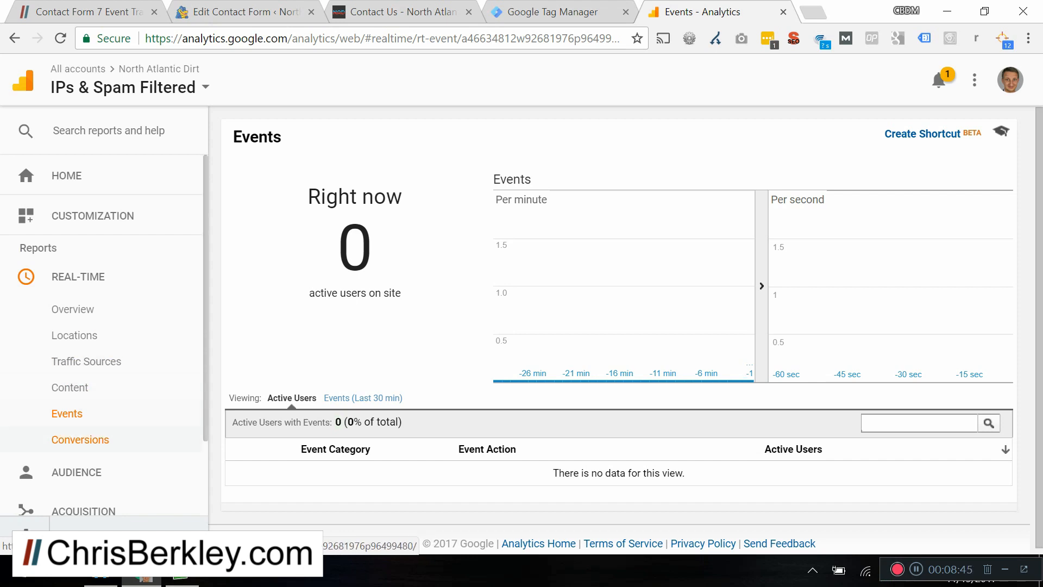
{"action": "left_click", "coordinate": [79, 439]}
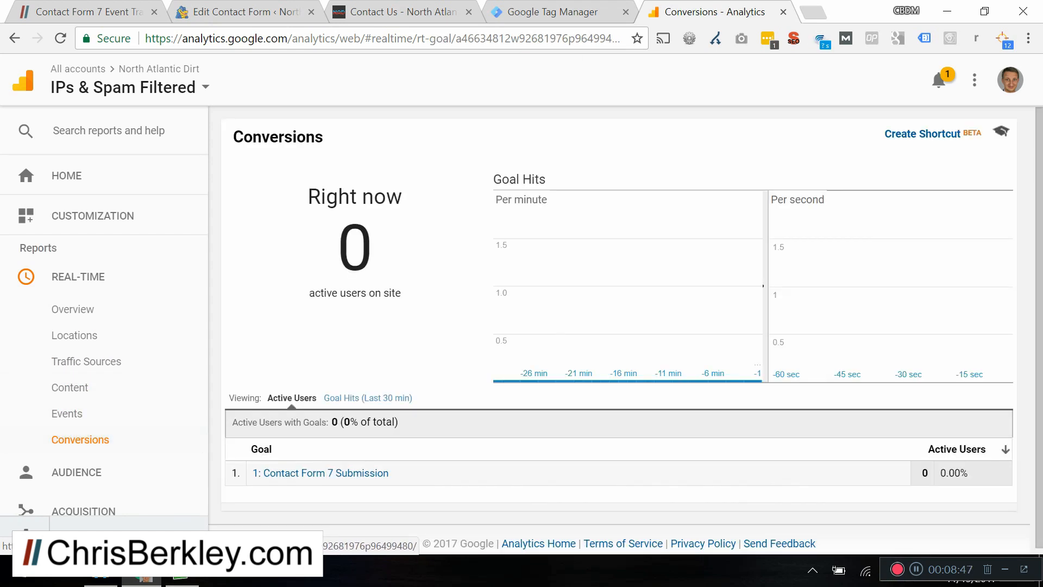